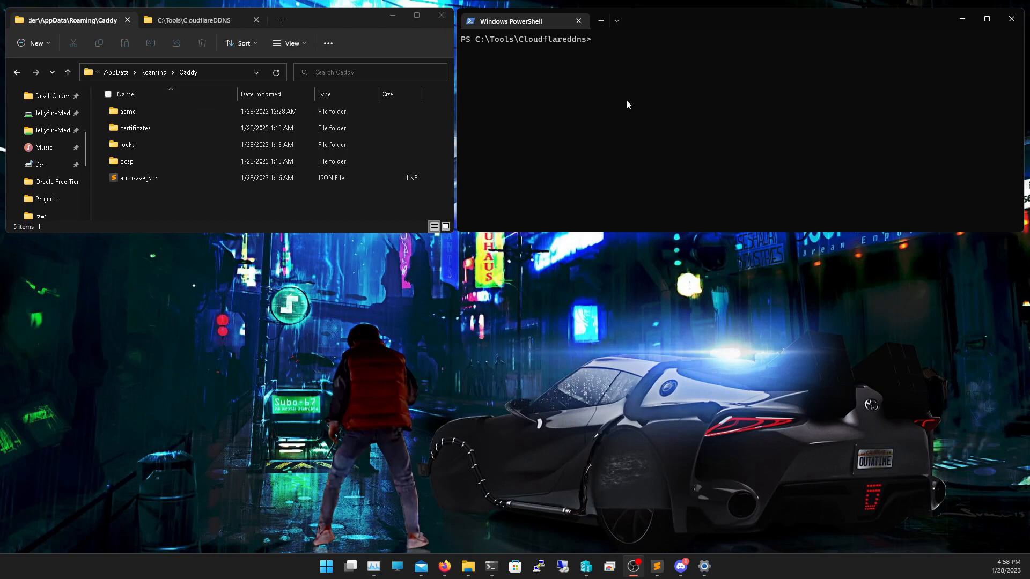
{"action": "mouse_move", "coordinate": [570, 133]}
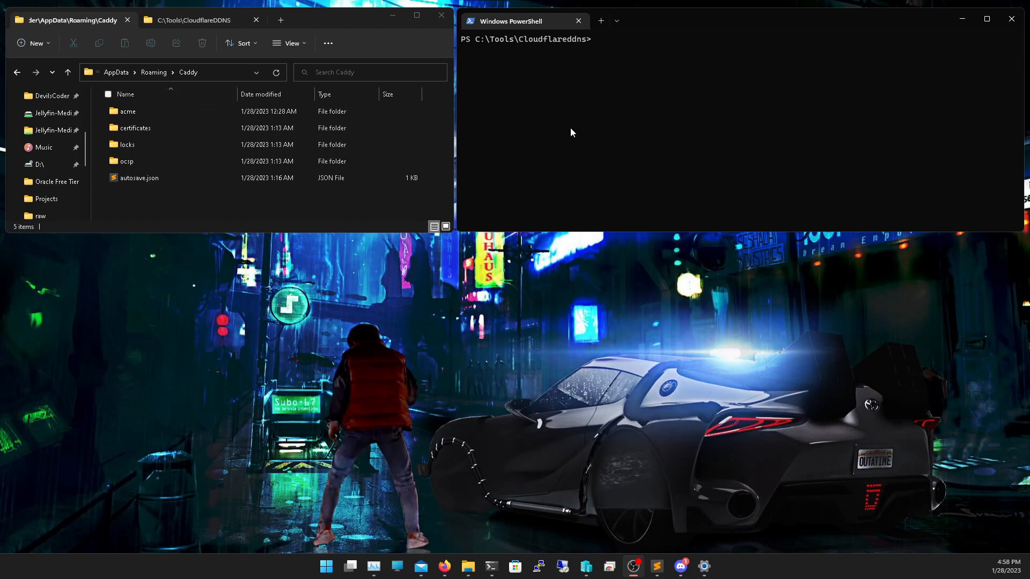
{"action": "mouse_move", "coordinate": [495, 127]}
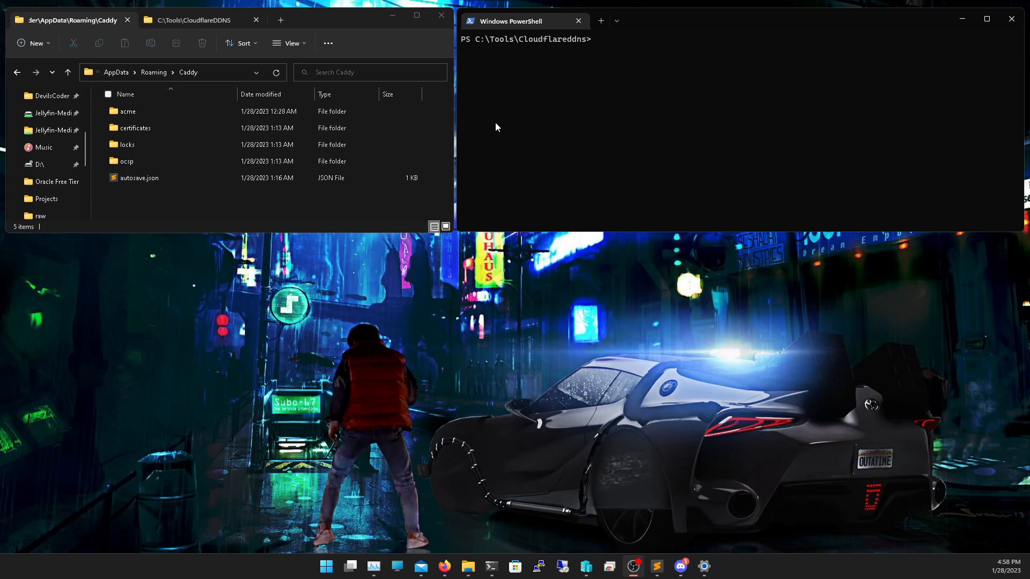
{"action": "mouse_move", "coordinate": [573, 117]}
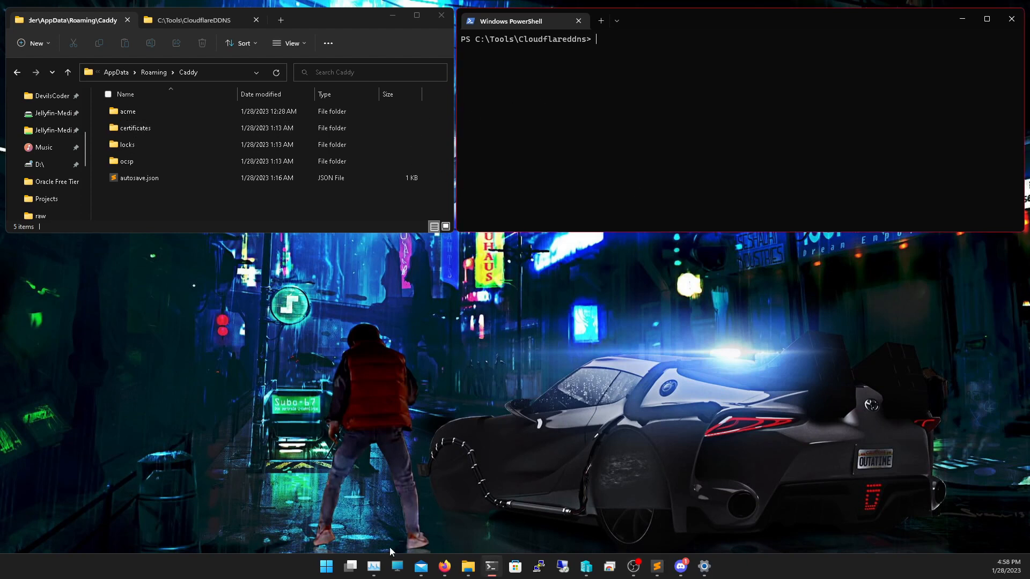
- Bring the devilsdesigns.net Cloudflare DNS records page in Firefox to the front and scroll it
{"action": "left_click", "coordinate": [444, 566]}
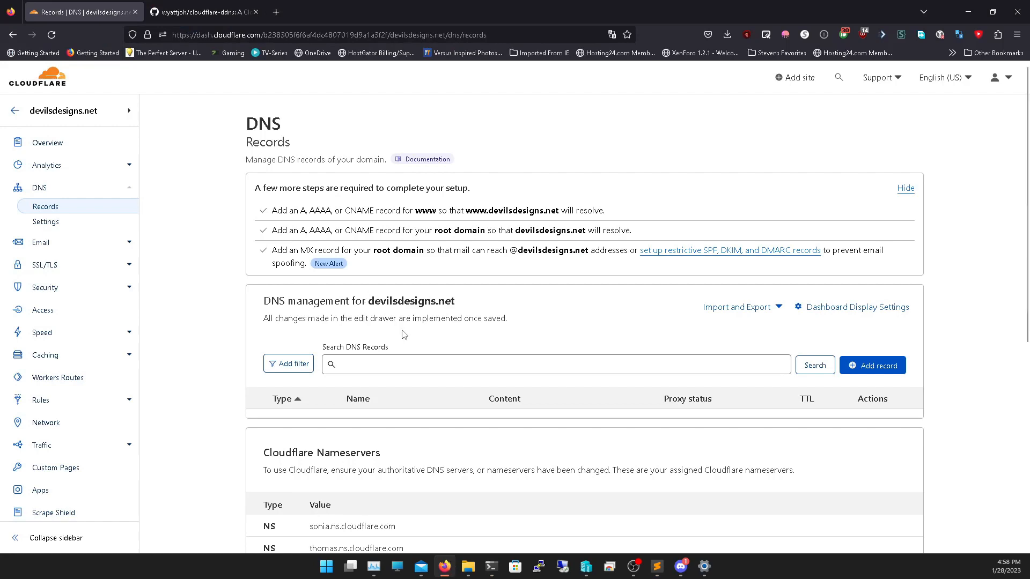
{"action": "scroll", "scroll_direction": "down", "scroll_amount": 3}
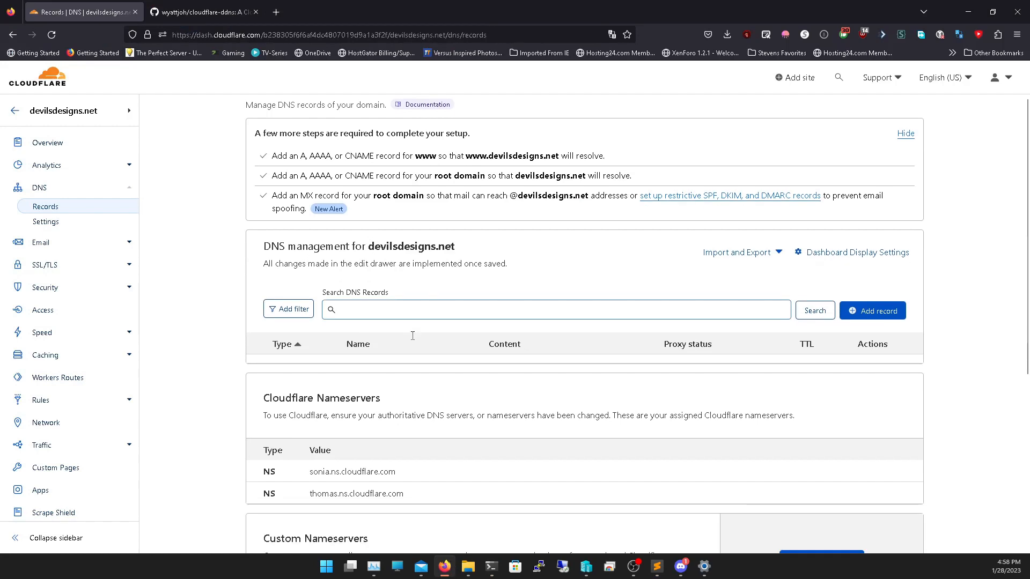
{"action": "scroll", "scroll_direction": "up", "scroll_amount": 3}
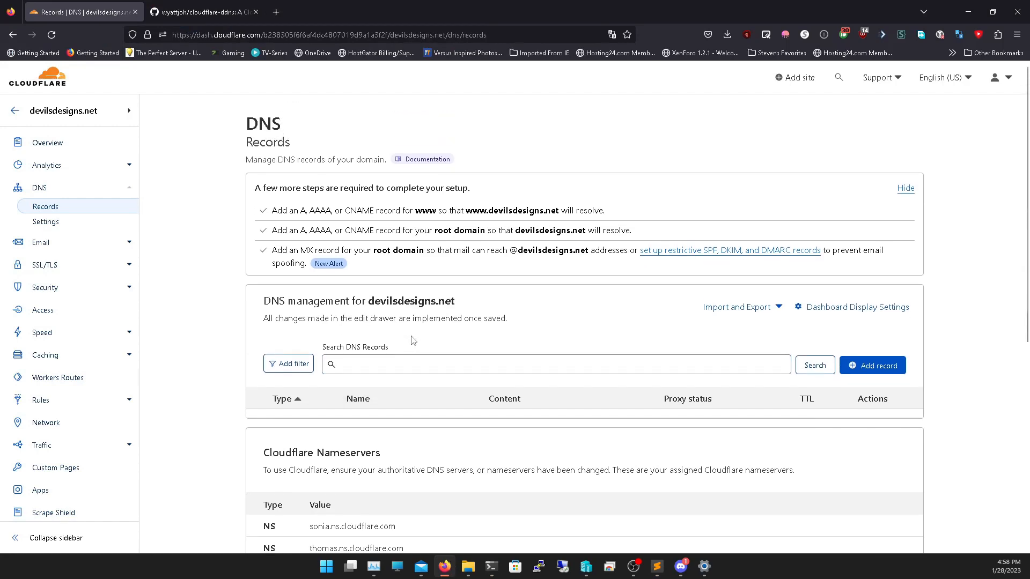
- Download cloudflare-ddns_v1.1.0_windows_amd64.zip from the cloudflare-ddns v1.1.0 GitHub release
{"action": "left_click", "coordinate": [200, 12]}
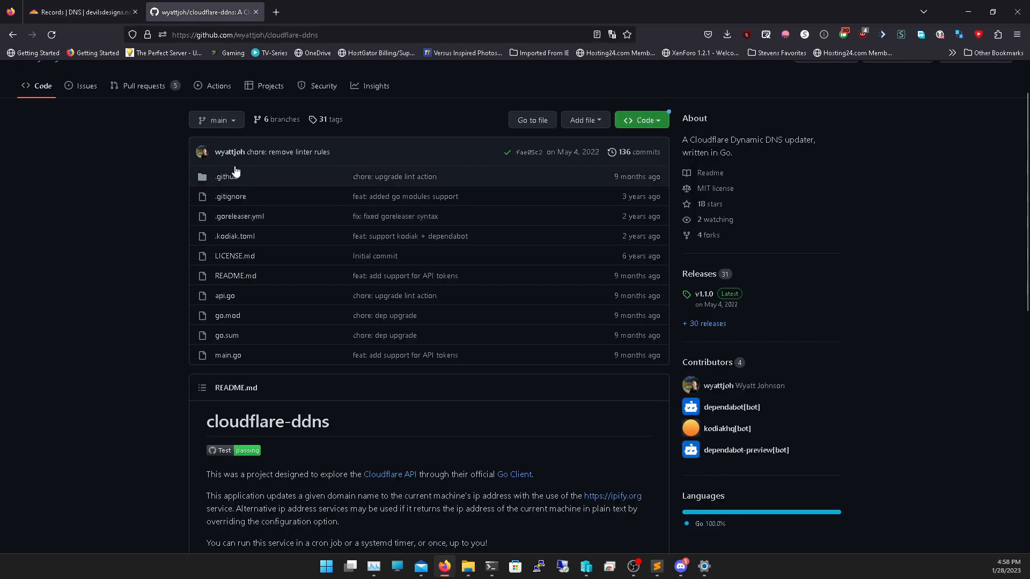
{"action": "mouse_move", "coordinate": [515, 394]}
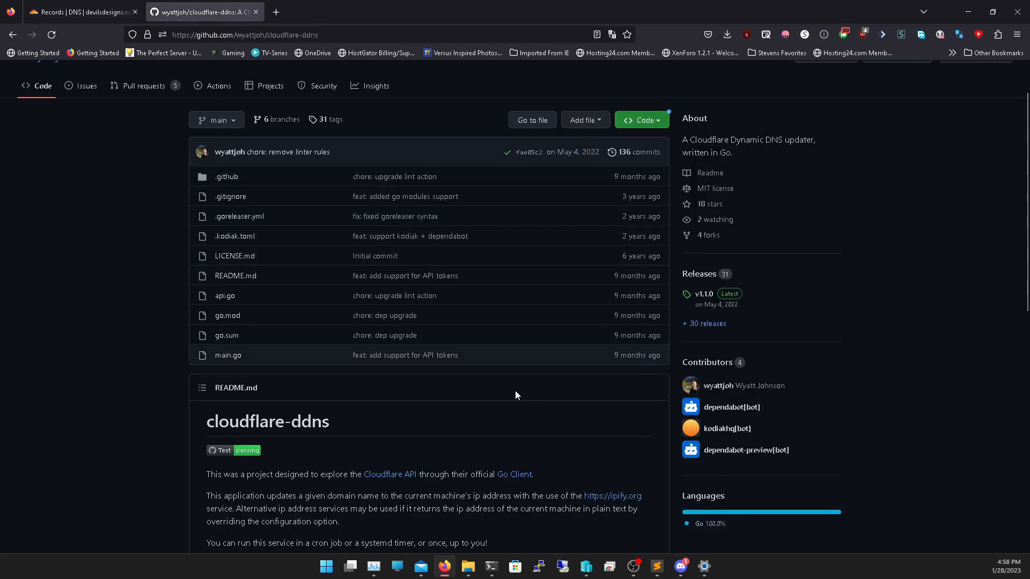
{"action": "scroll", "scroll_direction": "down", "scroll_amount": 3}
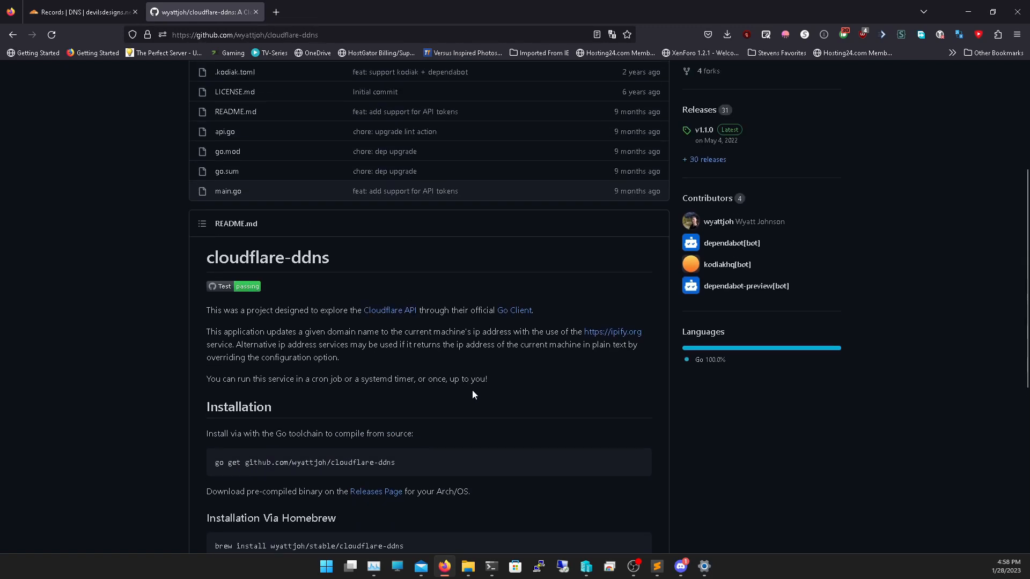
{"action": "left_click", "coordinate": [702, 130]}
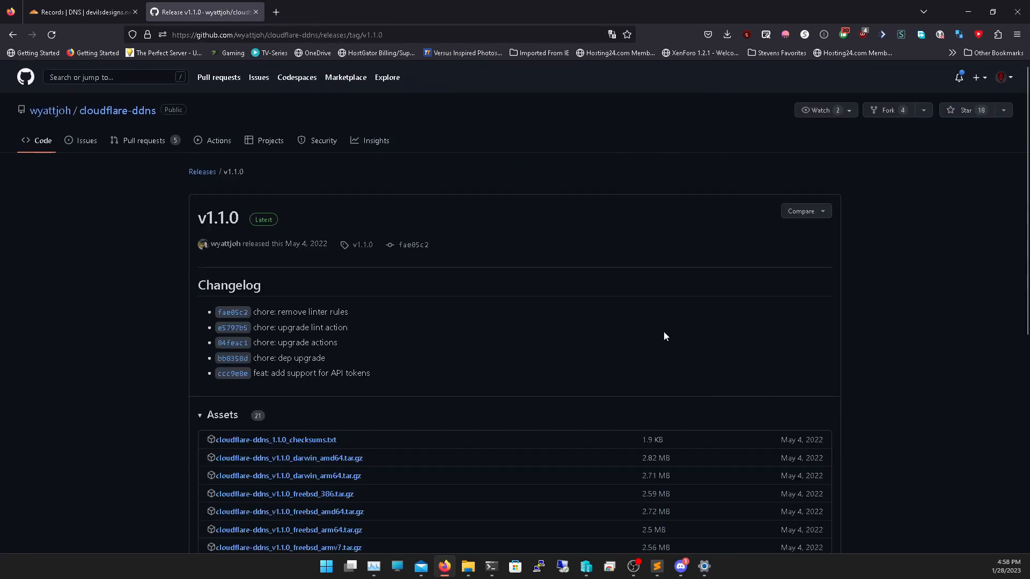
{"action": "scroll", "scroll_direction": "down", "scroll_amount": 3}
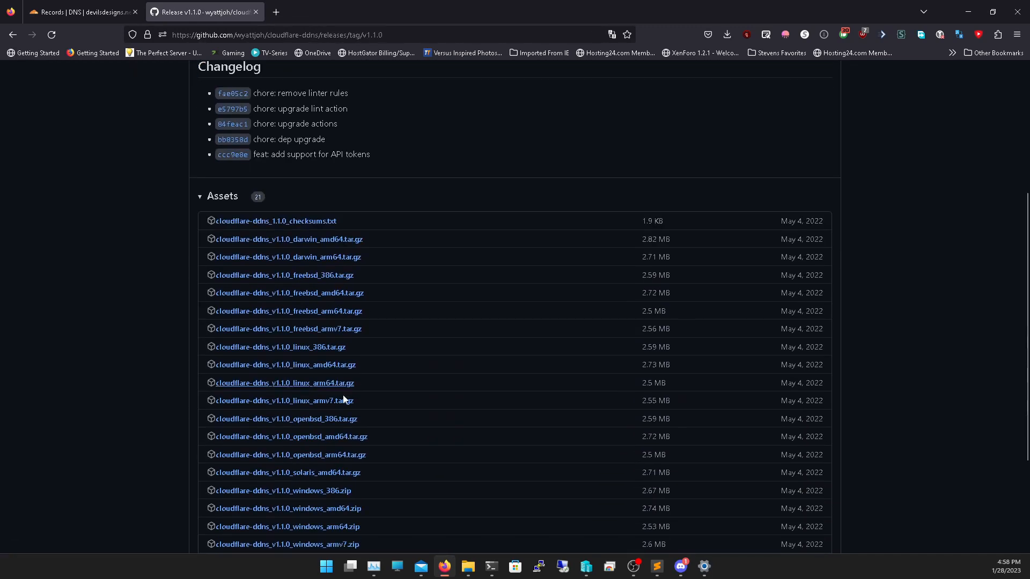
{"action": "scroll", "scroll_direction": "down", "scroll_amount": 3}
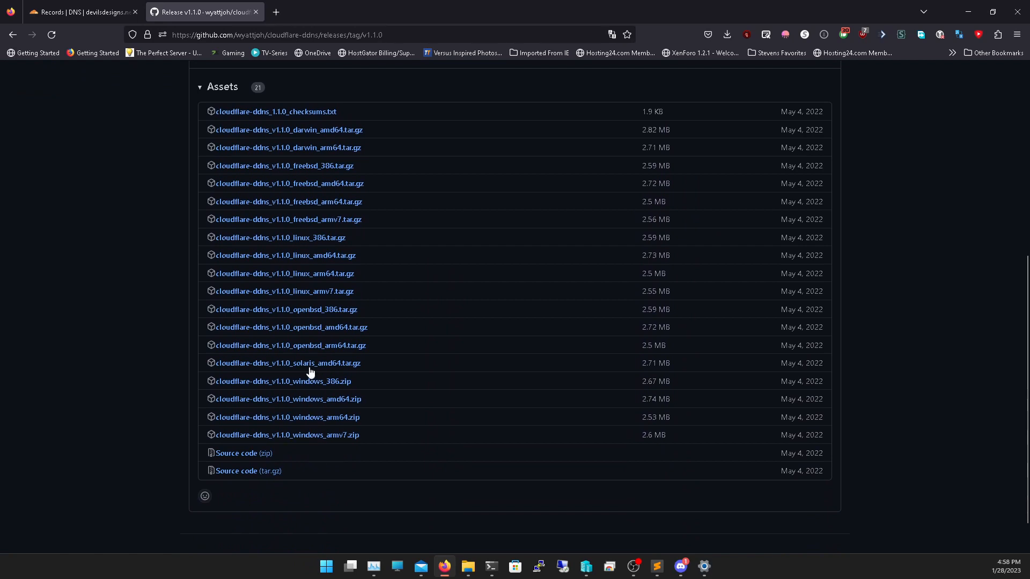
{"action": "mouse_move", "coordinate": [309, 160]}
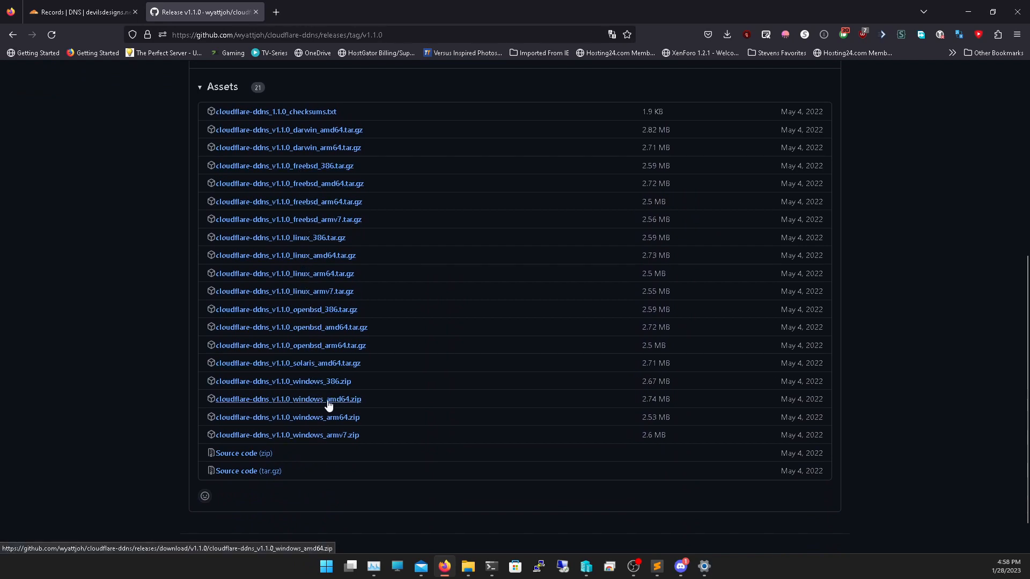
{"action": "left_click", "coordinate": [287, 399]}
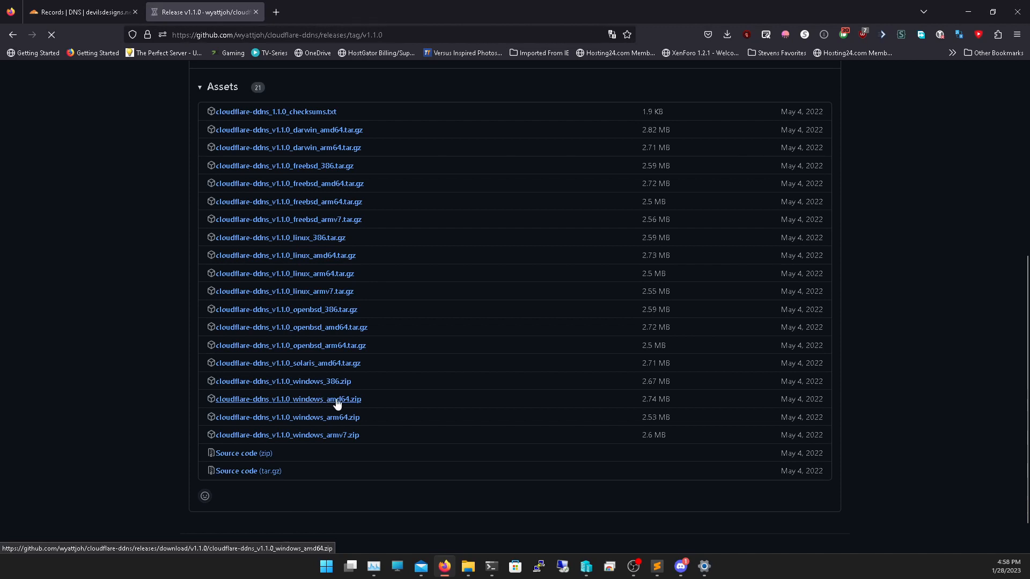
{"action": "left_click", "coordinate": [288, 399]}
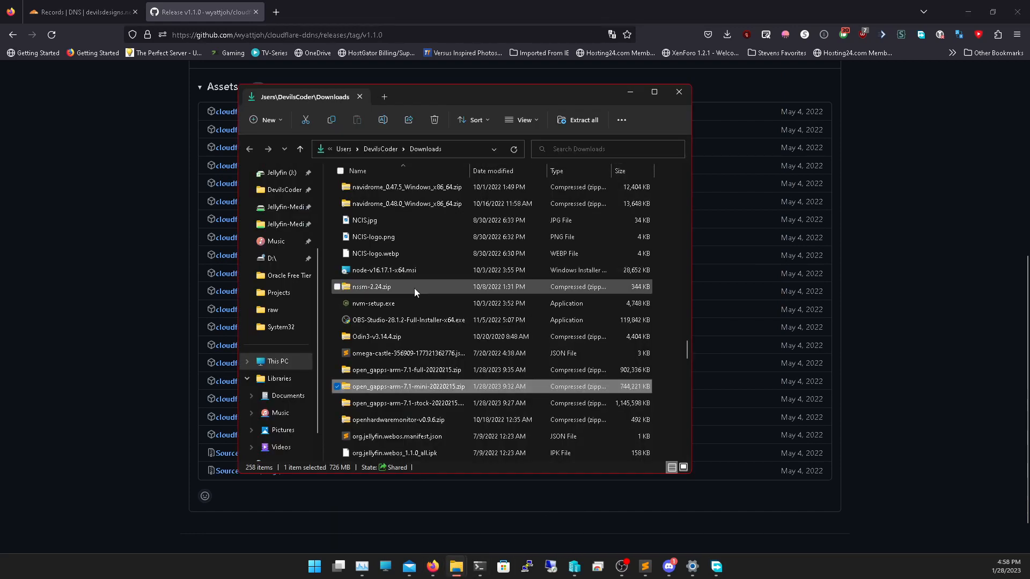
- Open the downloaded cloudflare-ddns zip in Downloads and select cloudflare-ddns.exe inside it
{"action": "left_click", "coordinate": [371, 286]}
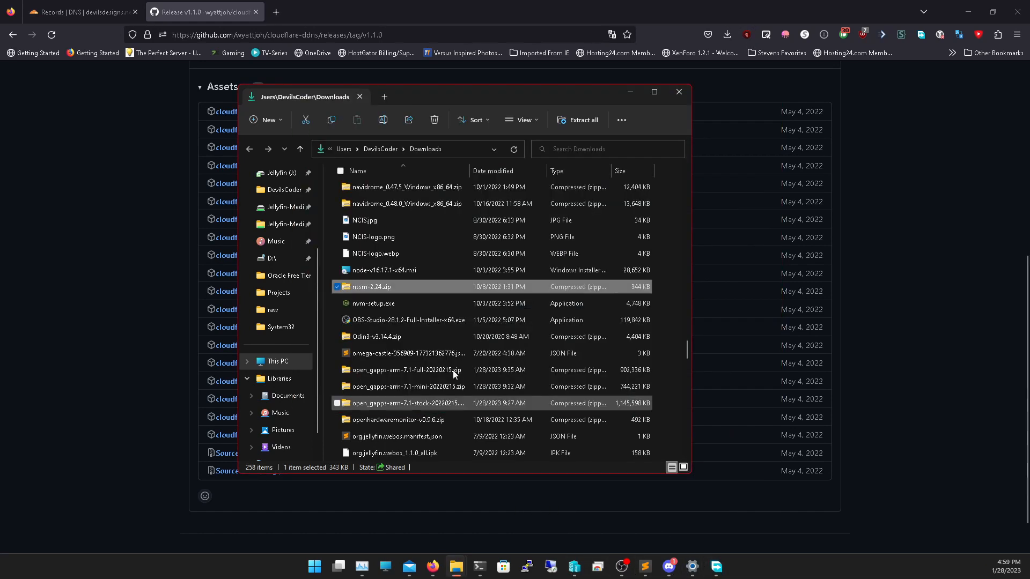
{"action": "scroll", "scroll_direction": "up", "scroll_amount": 3}
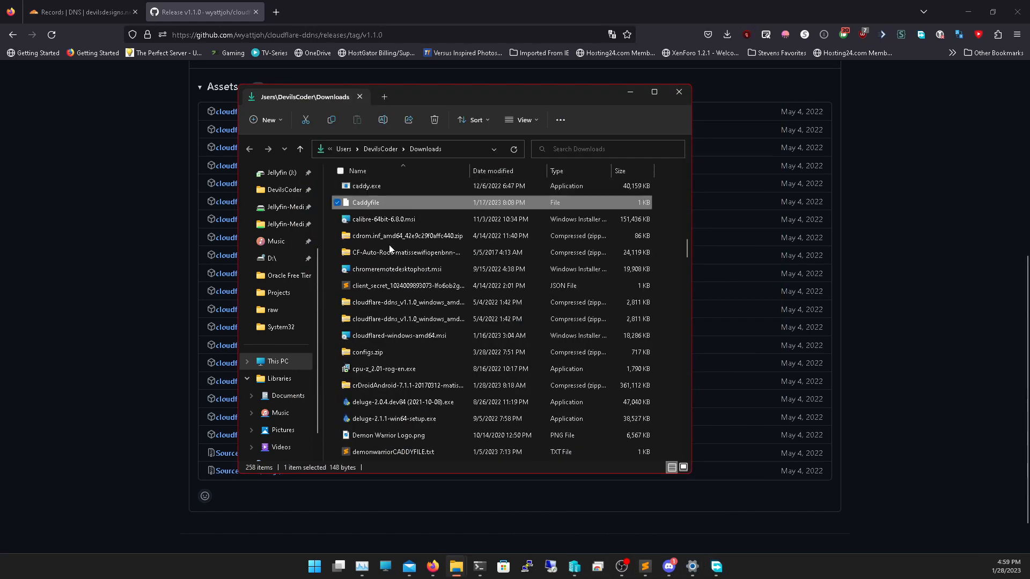
{"action": "left_click", "coordinate": [406, 319]}
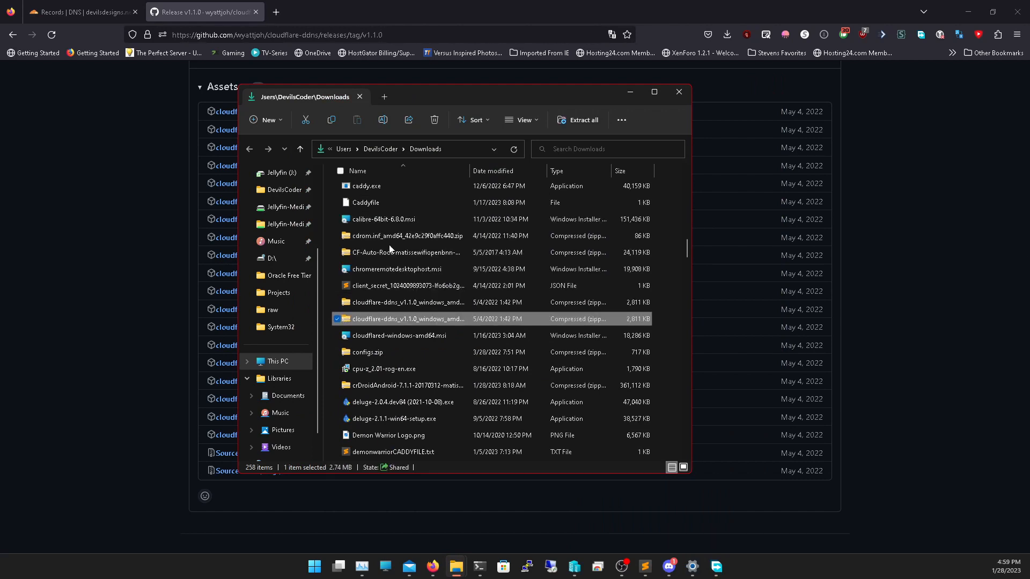
{"action": "double_click", "coordinate": [403, 318]}
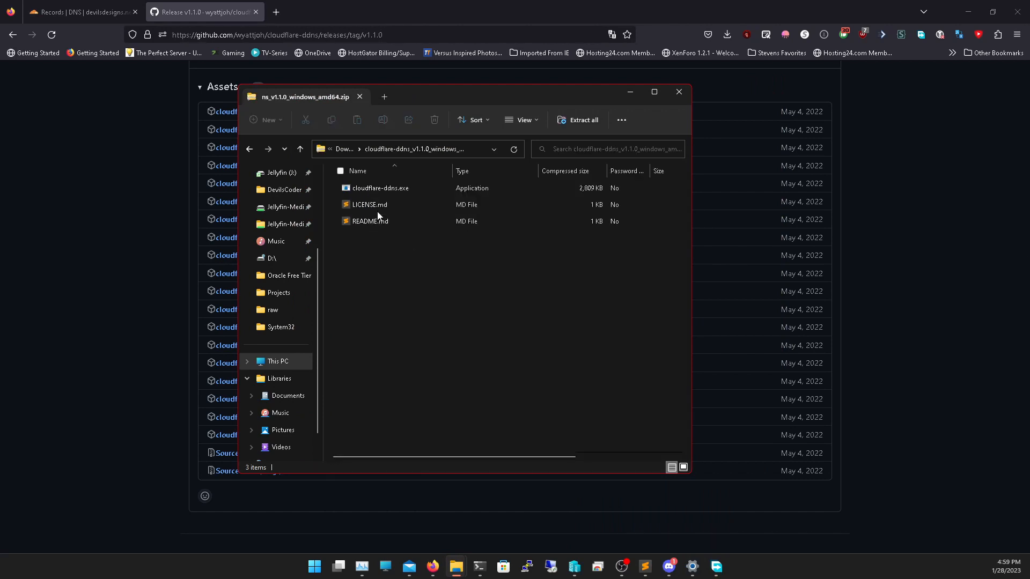
{"action": "left_click", "coordinate": [380, 188]}
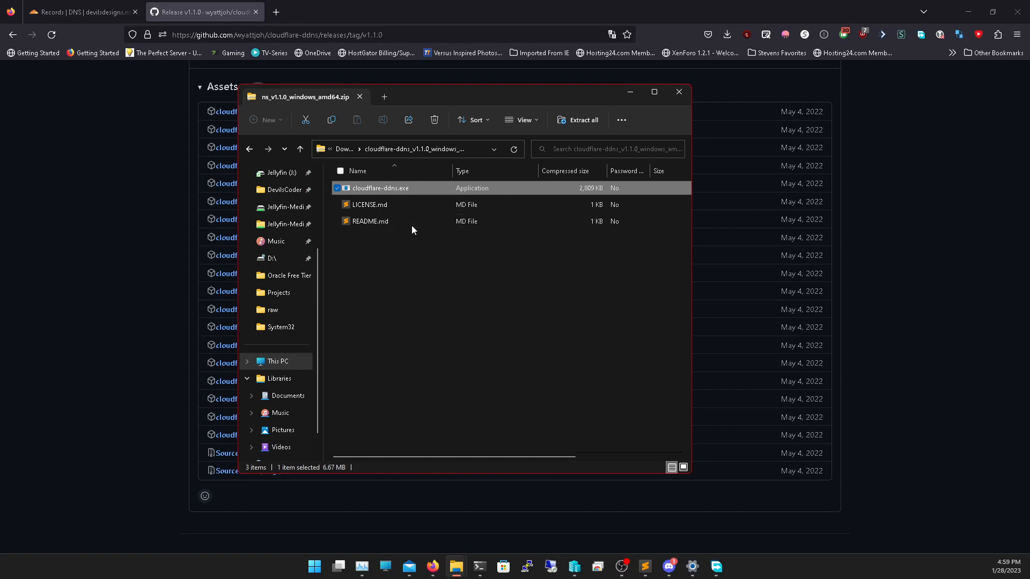
- Navigate File Explorer to C:\Tools\CloudflareDDNS
{"action": "left_click", "coordinate": [278, 361]}
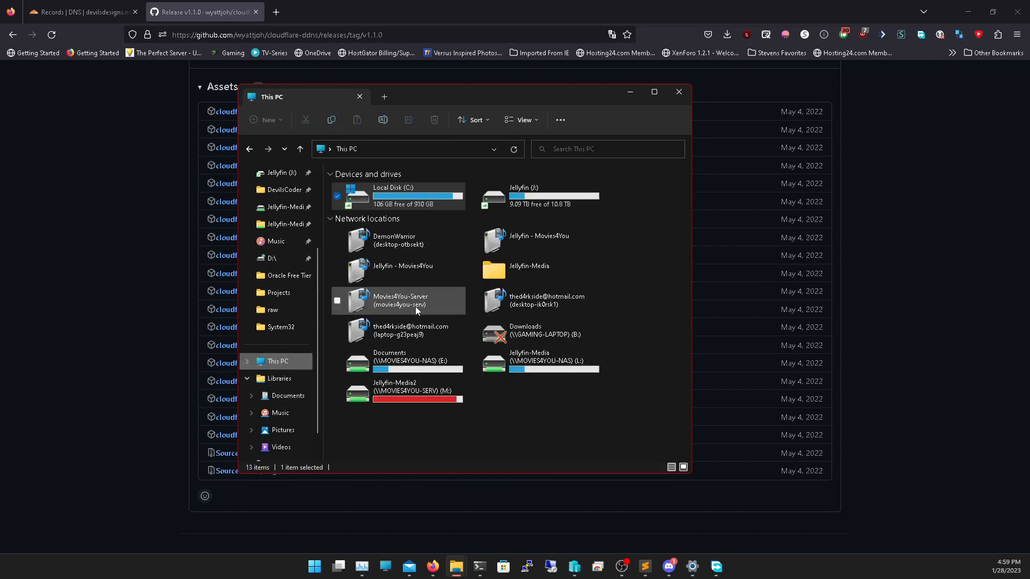
{"action": "double_click", "coordinate": [391, 194]}
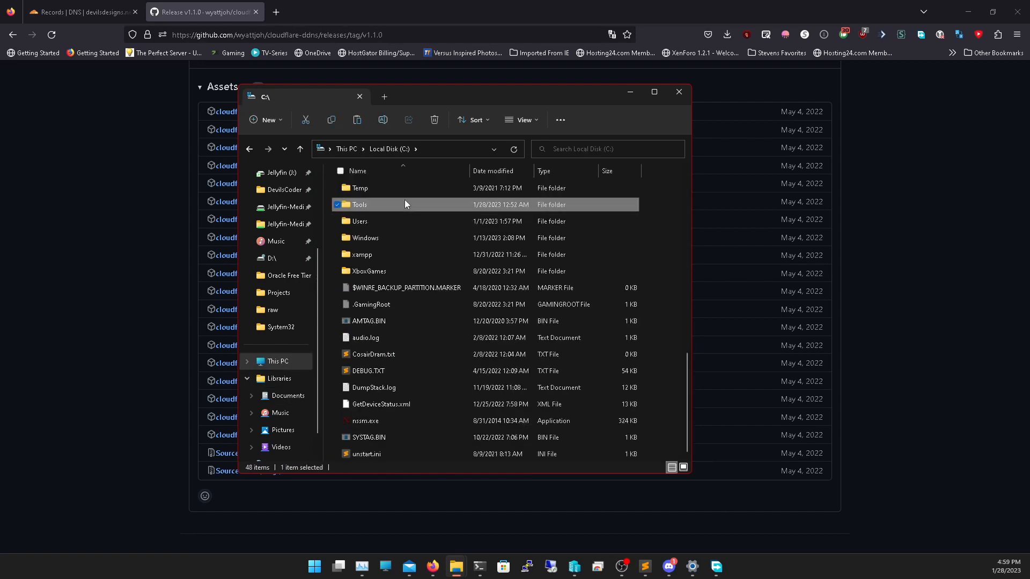
{"action": "double_click", "coordinate": [358, 204]}
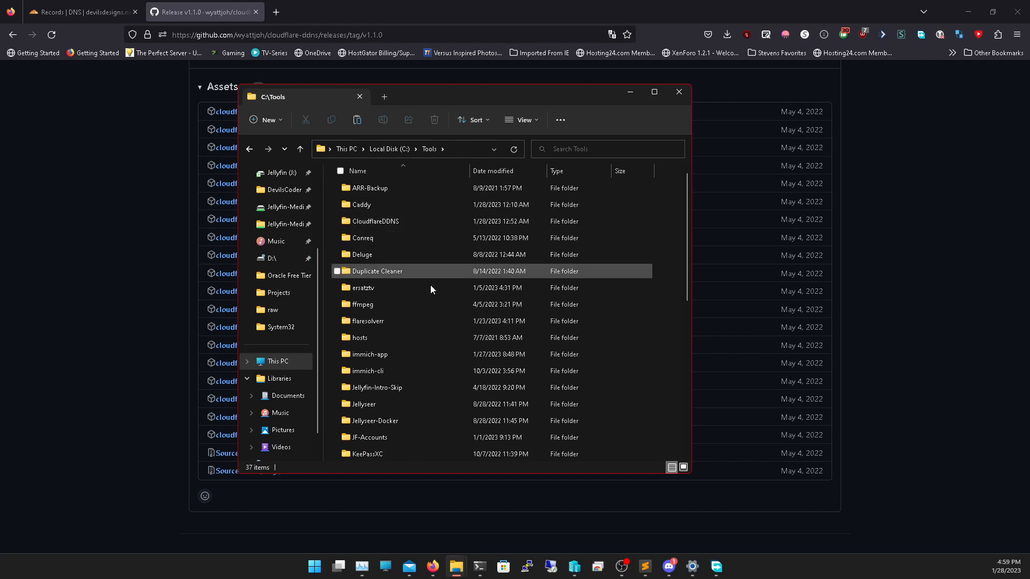
{"action": "scroll", "scroll_direction": "down", "scroll_amount": 3}
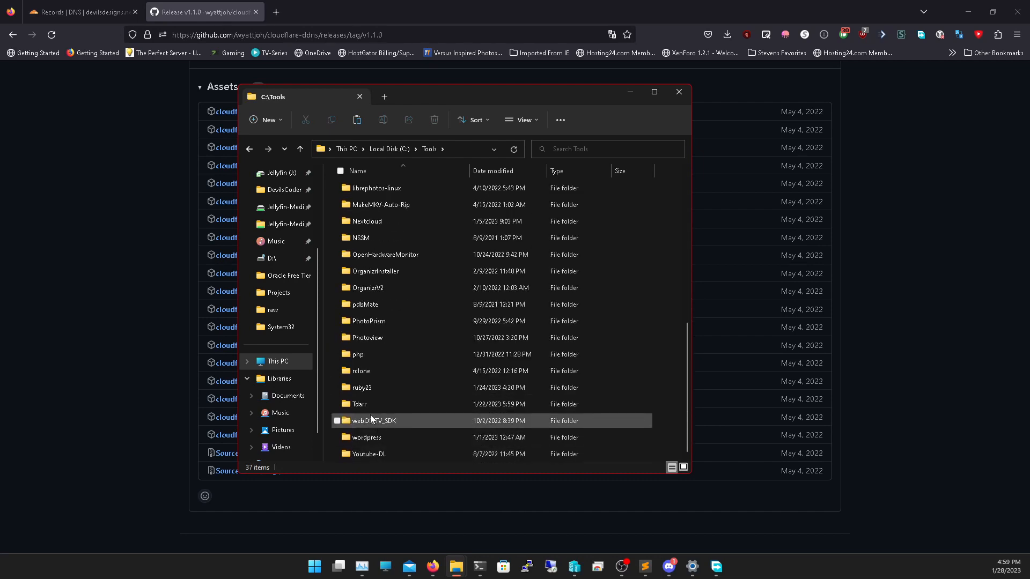
{"action": "left_click", "coordinate": [374, 221]}
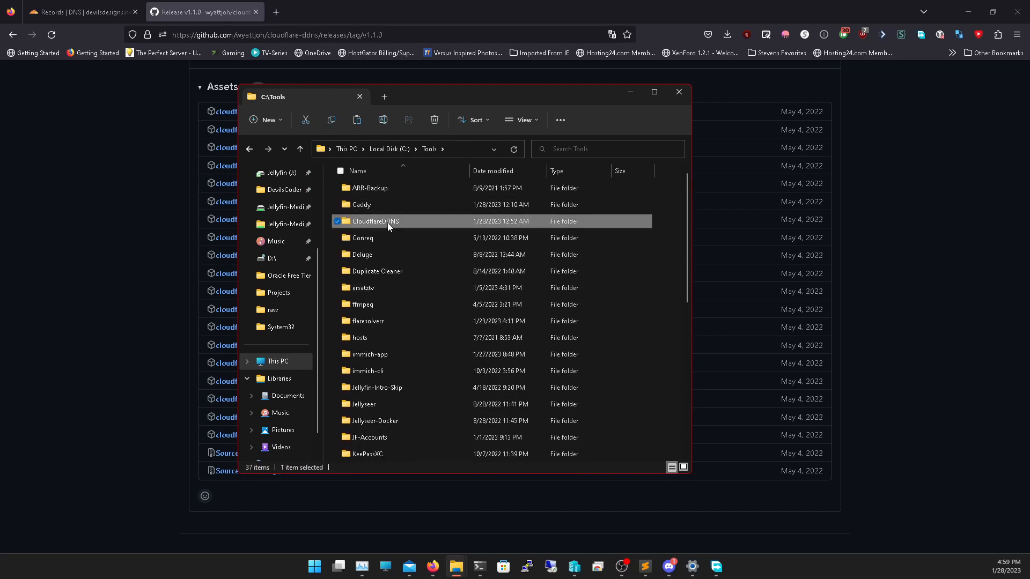
{"action": "double_click", "coordinate": [375, 221]}
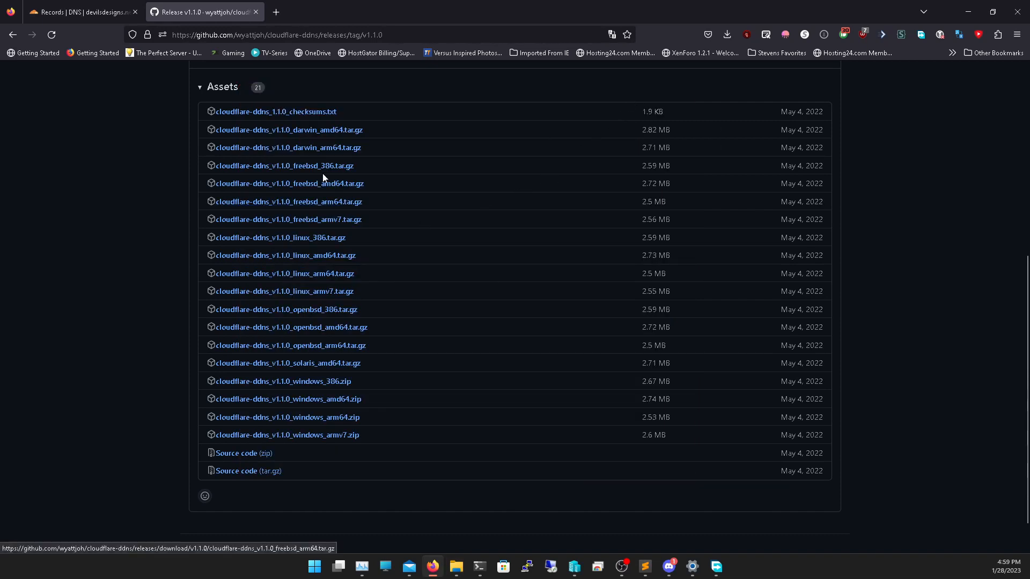
- Show the devilsdesigns.net Overview page scrolled to its Zone ID and Account ID
{"action": "left_click", "coordinate": [72, 12]}
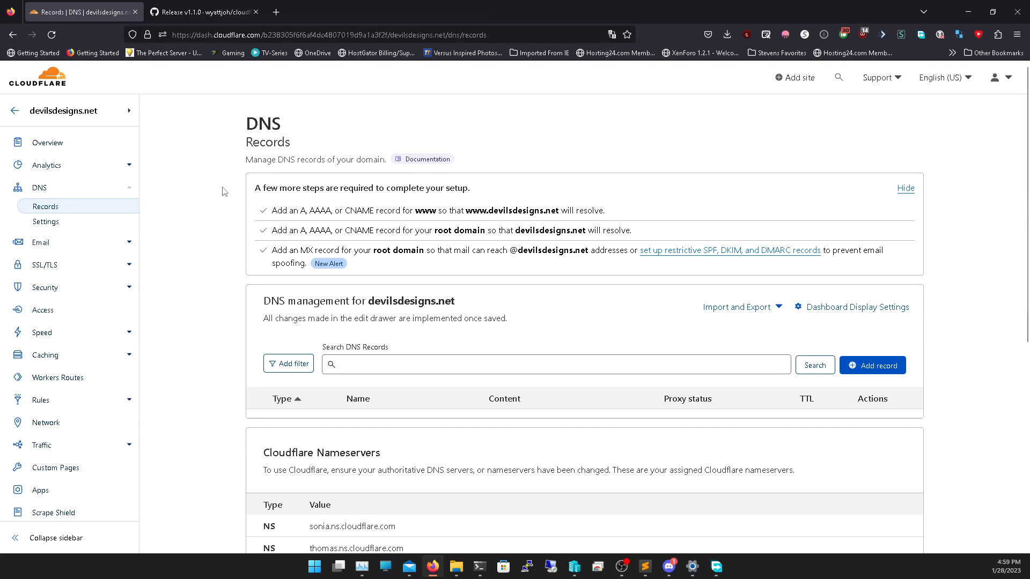
{"action": "mouse_move", "coordinate": [150, 365]}
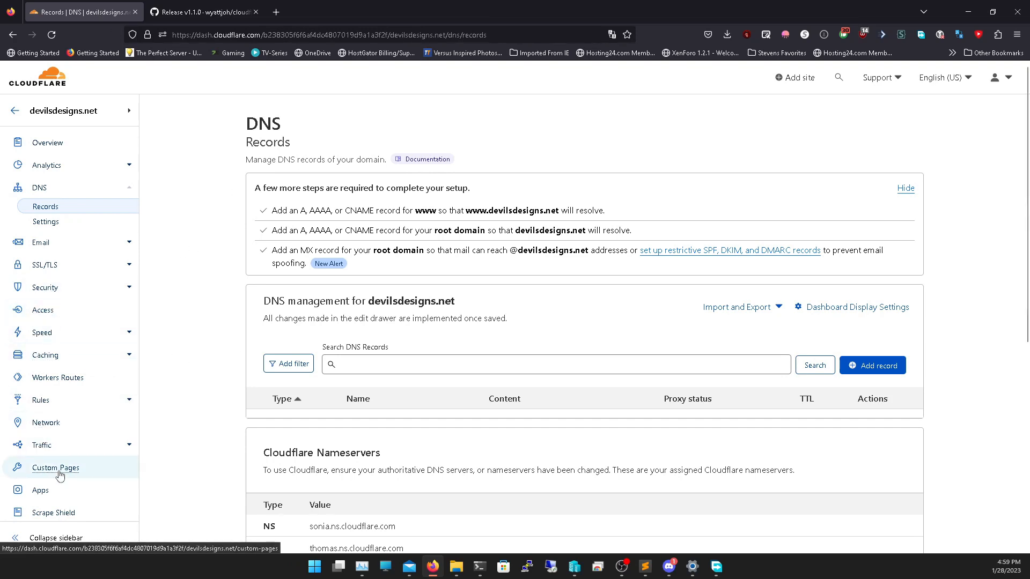
{"action": "scroll", "scroll_direction": "down", "scroll_amount": 3}
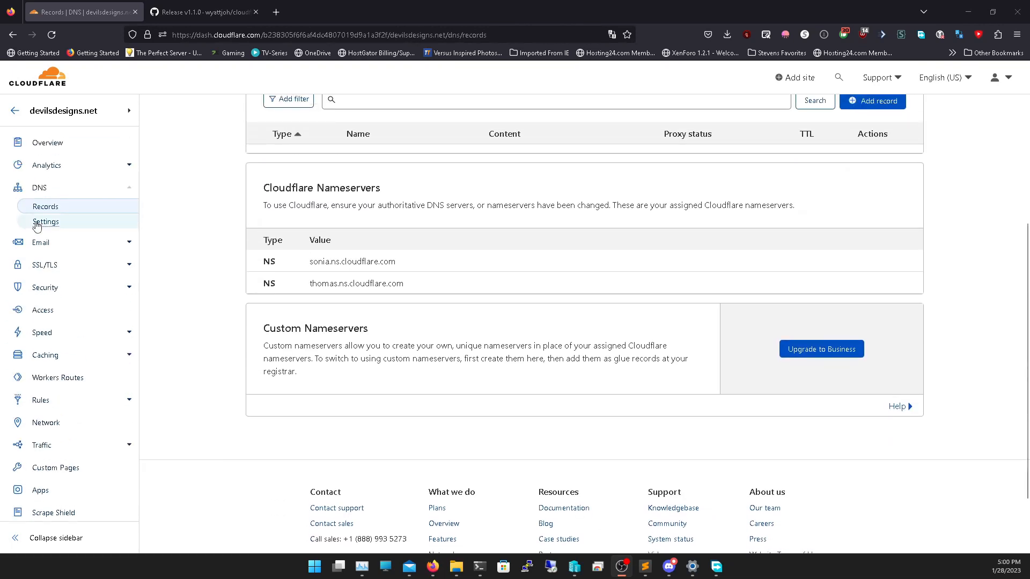
{"action": "scroll", "scroll_direction": "up", "scroll_amount": 3}
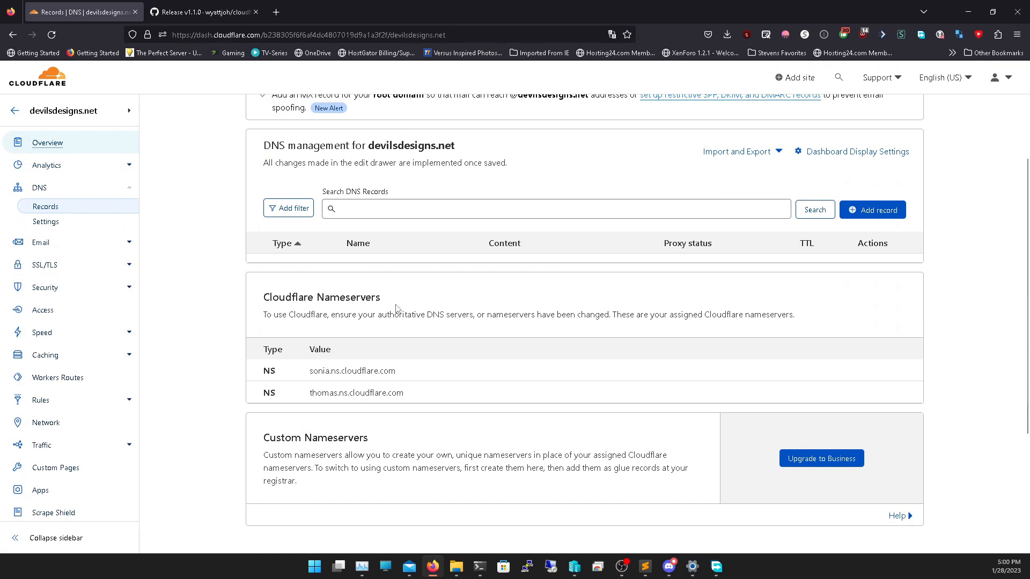
{"action": "left_click", "coordinate": [47, 143]}
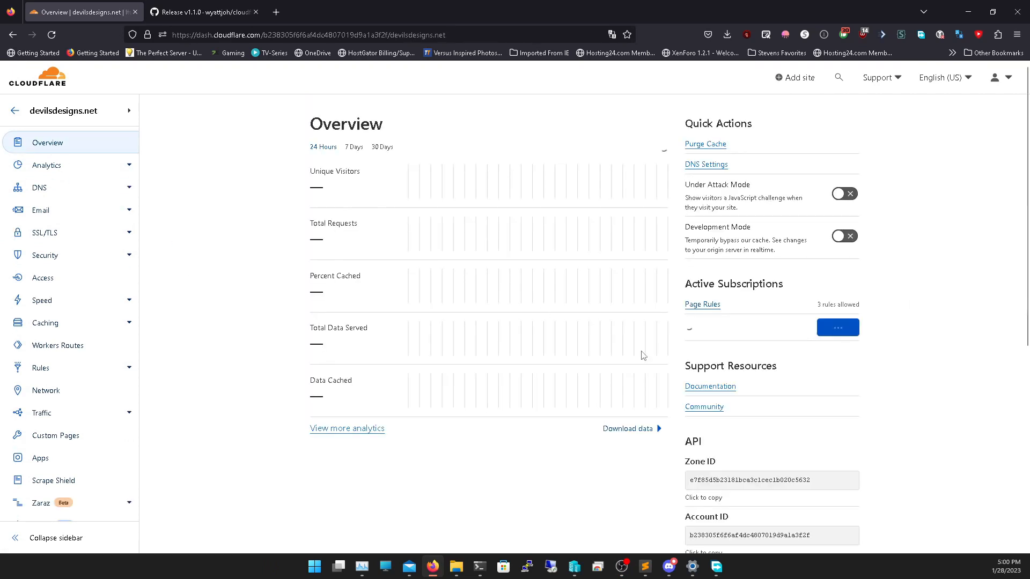
{"action": "scroll", "scroll_direction": "down", "scroll_amount": 3}
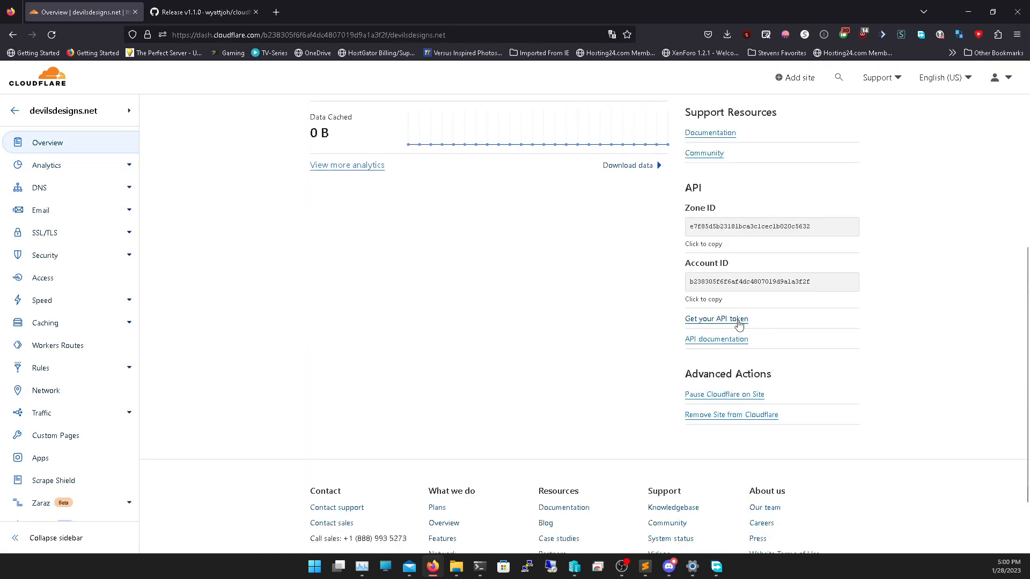
- Start a custom Cloudflare API token named CloudflareDDNS
{"action": "left_click", "coordinate": [716, 319]}
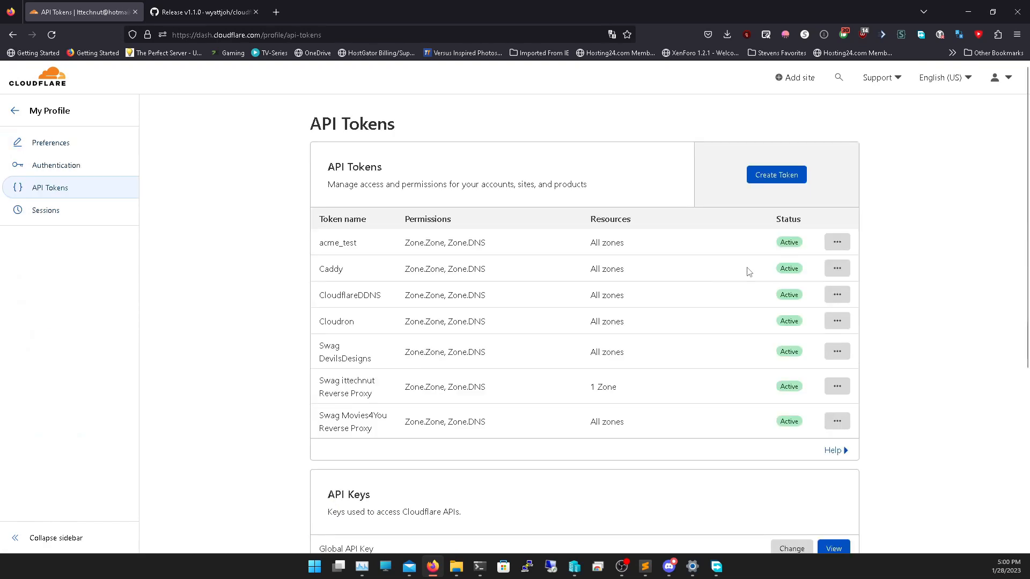
{"action": "left_click", "coordinate": [775, 175]}
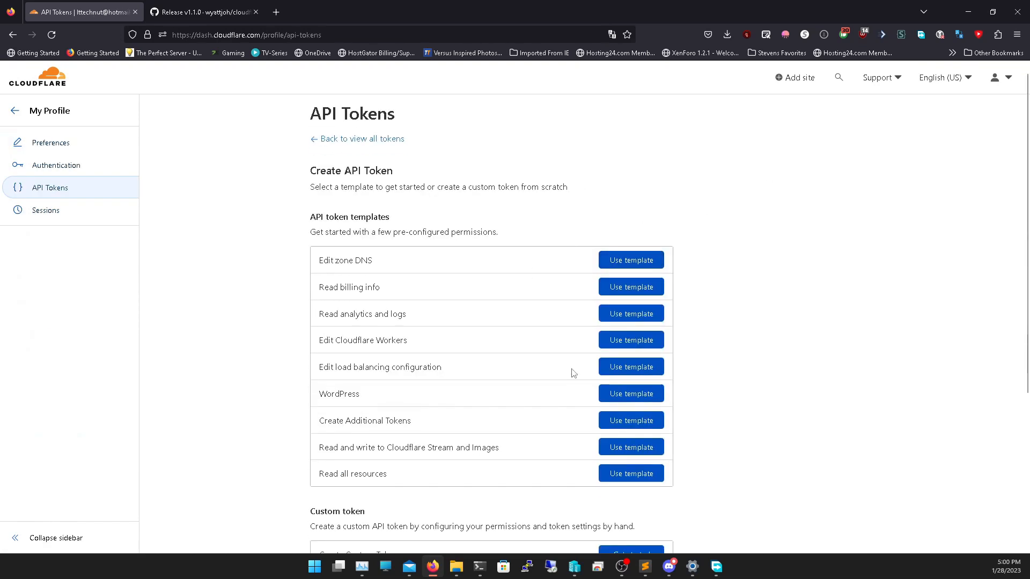
{"action": "scroll", "scroll_direction": "down", "scroll_amount": 3}
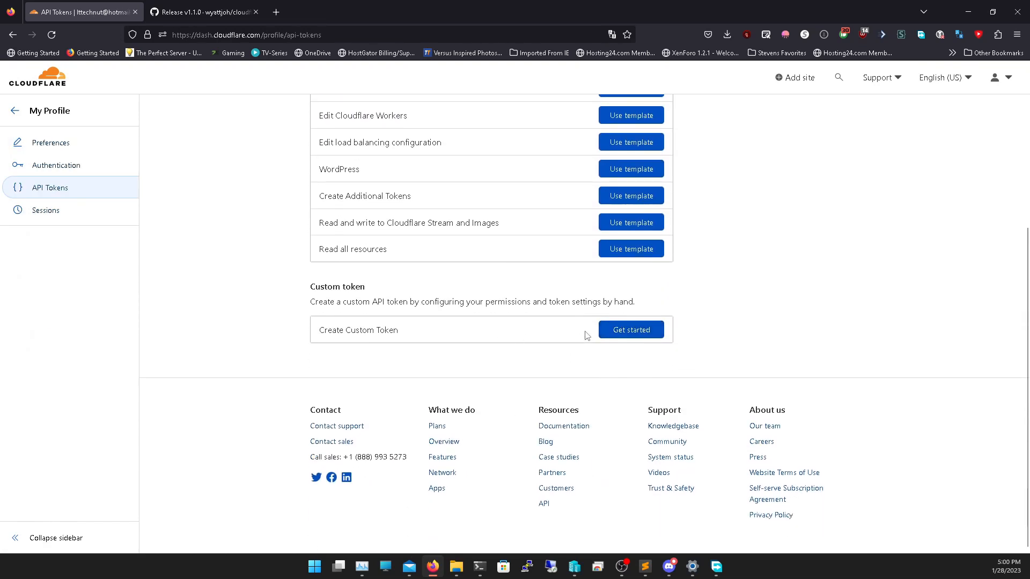
{"action": "left_click", "coordinate": [629, 330]}
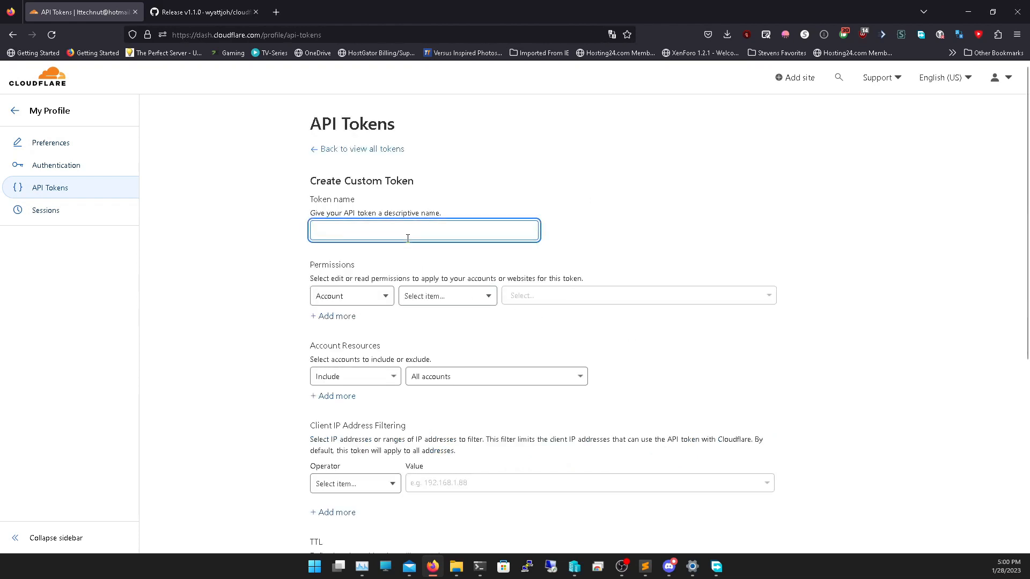
{"action": "type", "text": "Cloudfla"}
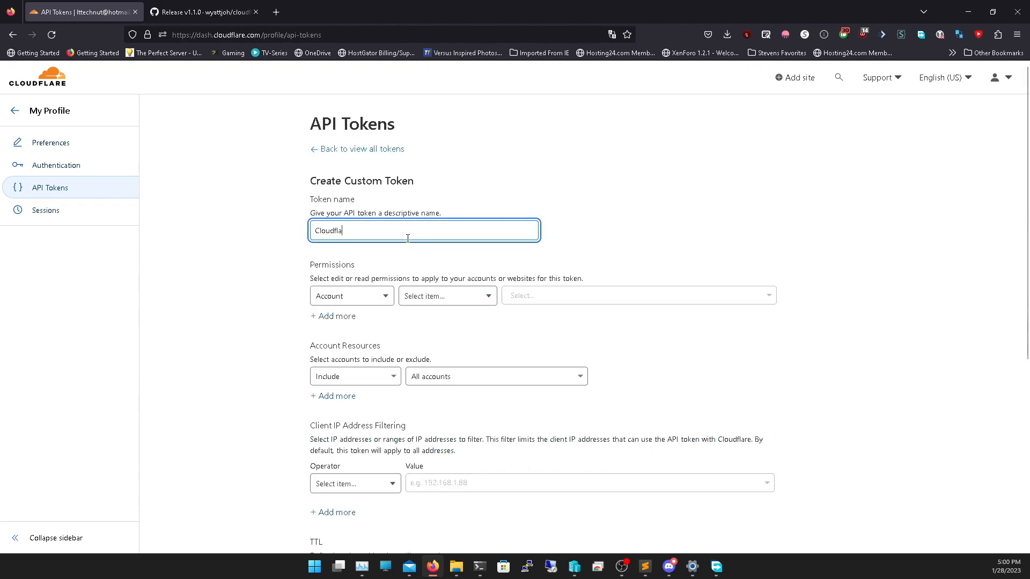
{"action": "type", "text": "DDNS"}
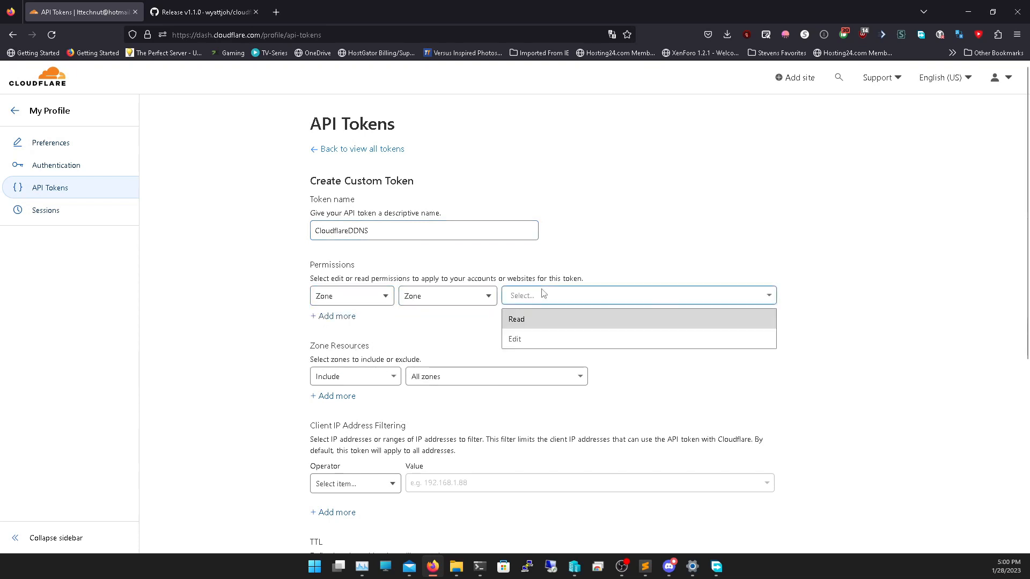
- Grant the token Zone:Read and DNS:Edit permissions and create it
{"action": "left_click", "coordinate": [517, 319]}
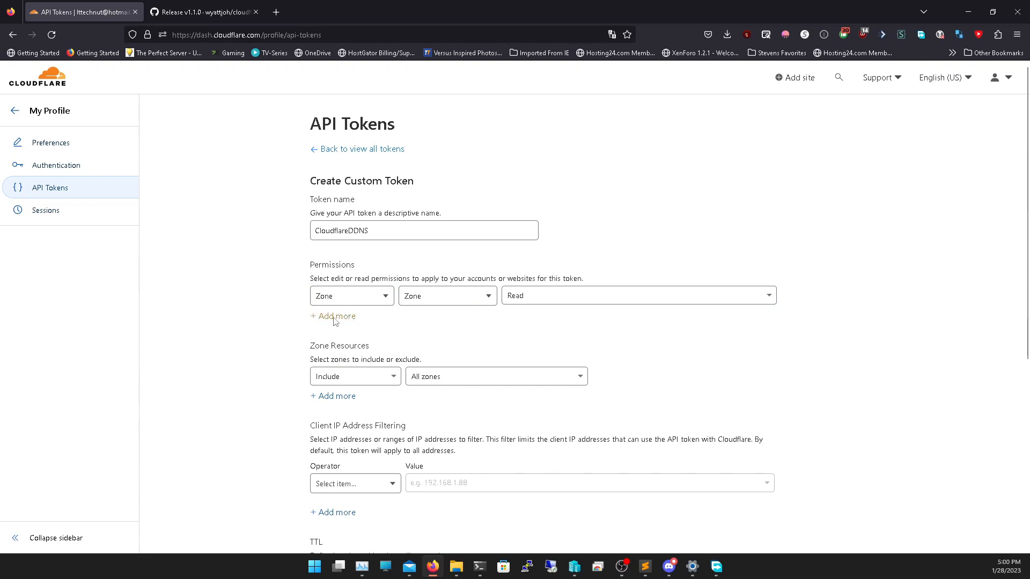
{"action": "left_click", "coordinate": [333, 316]}
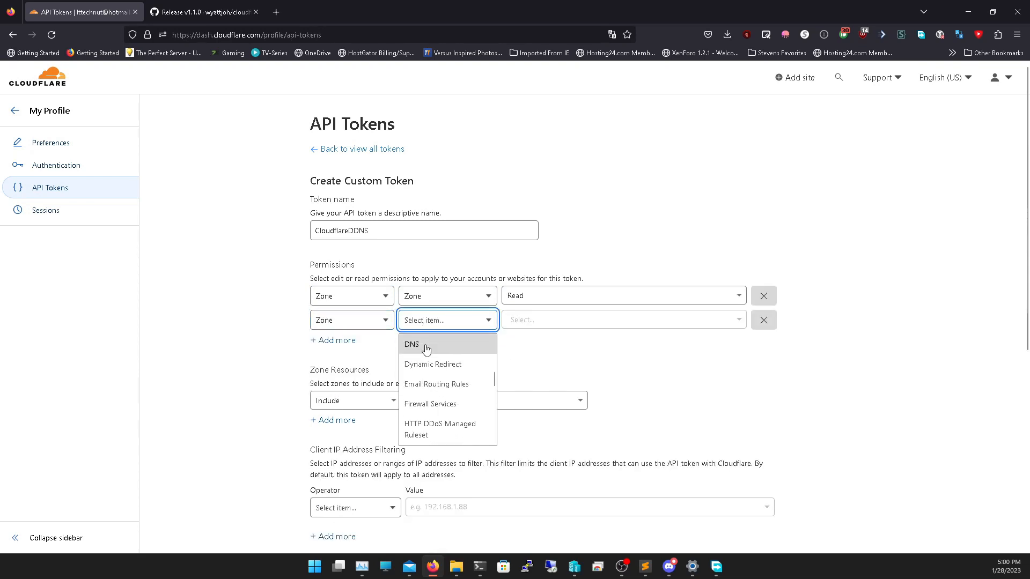
{"action": "left_click", "coordinate": [411, 344]}
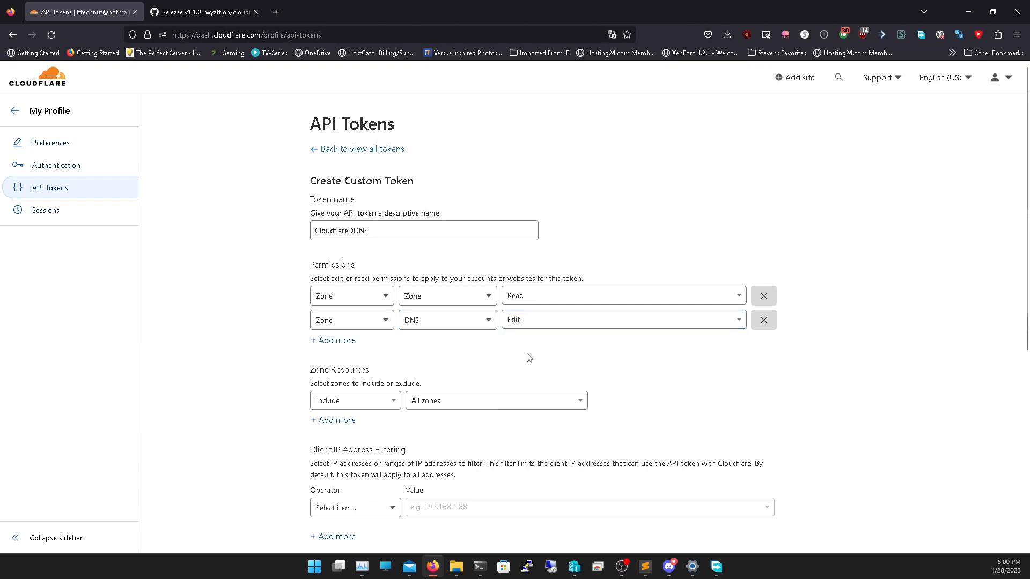
{"action": "scroll", "scroll_direction": "down", "scroll_amount": 3}
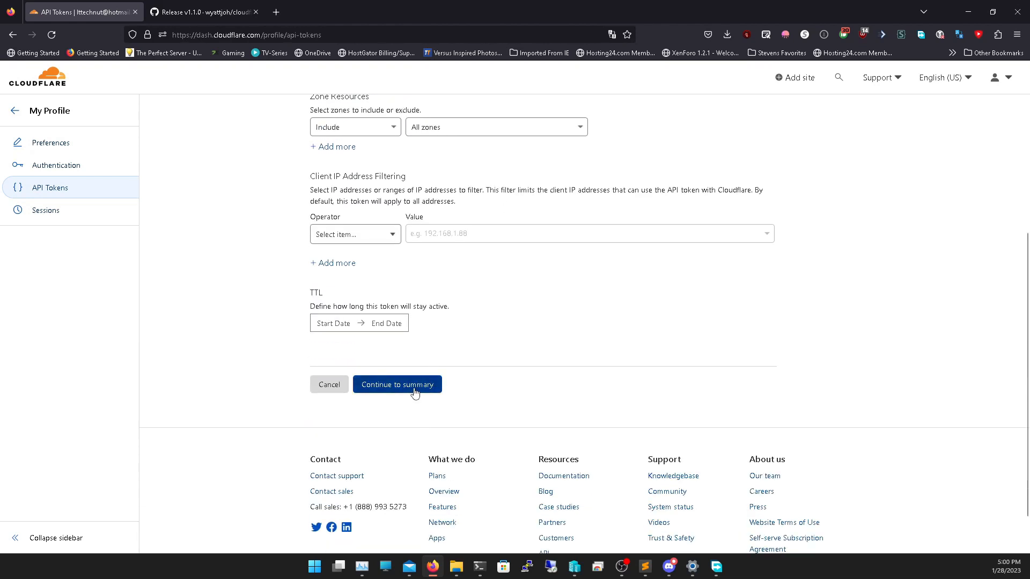
{"action": "left_click", "coordinate": [397, 383]}
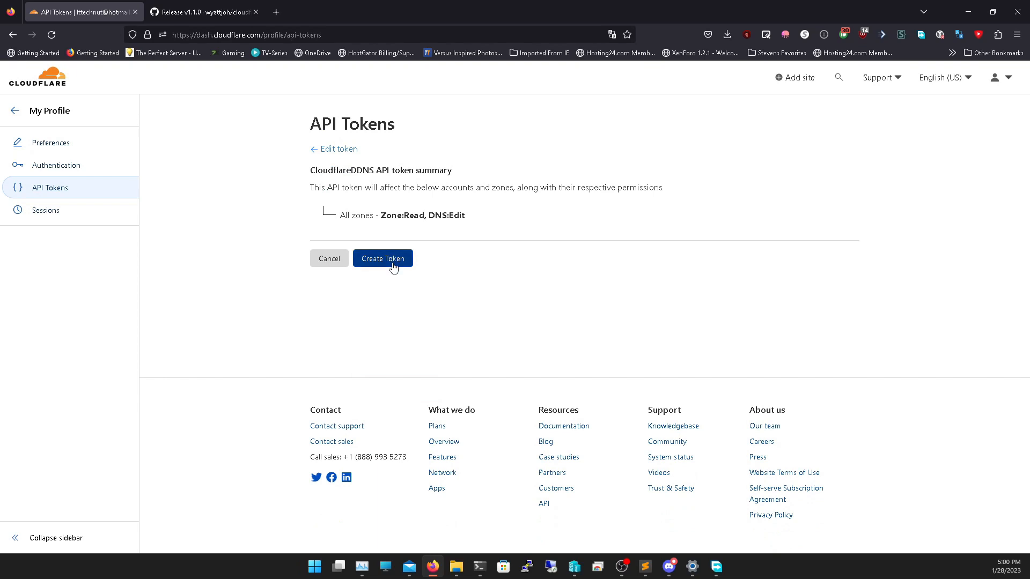
{"action": "left_click", "coordinate": [382, 258]}
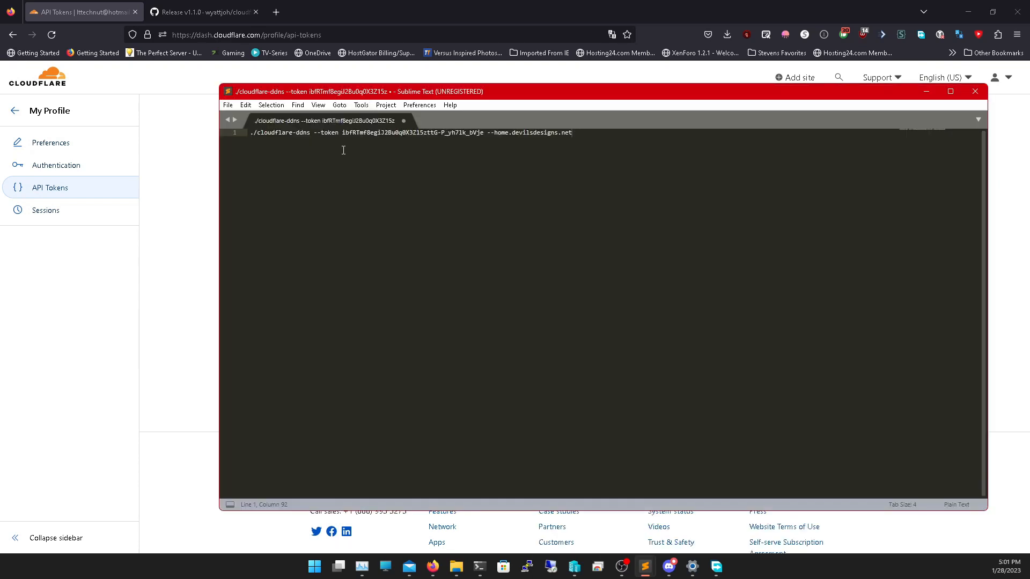
- Select the API token portion of the cloudflare-ddns command in Sublime Text
{"action": "left_click", "coordinate": [289, 132]}
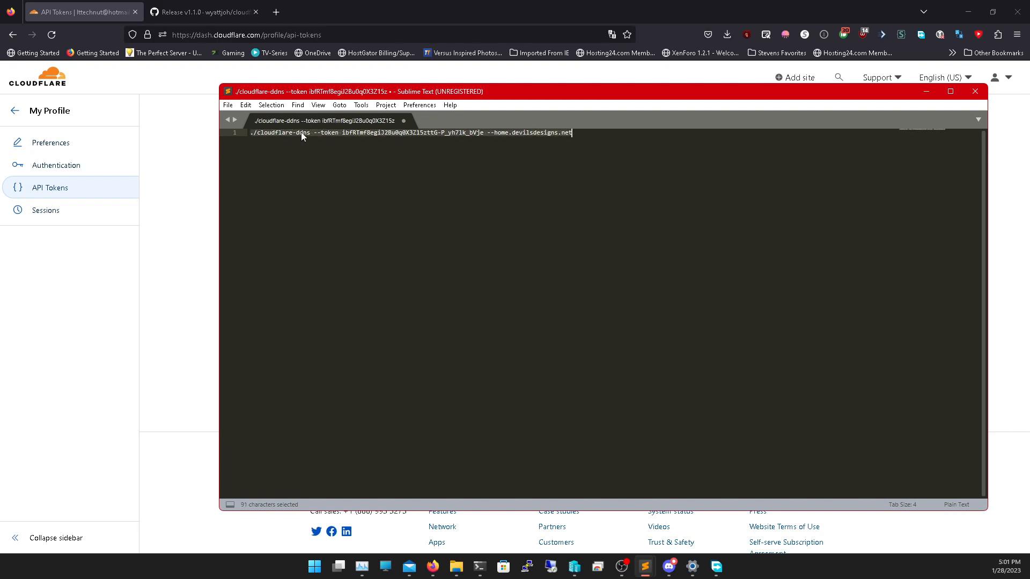
{"action": "left_click", "coordinate": [313, 132]}
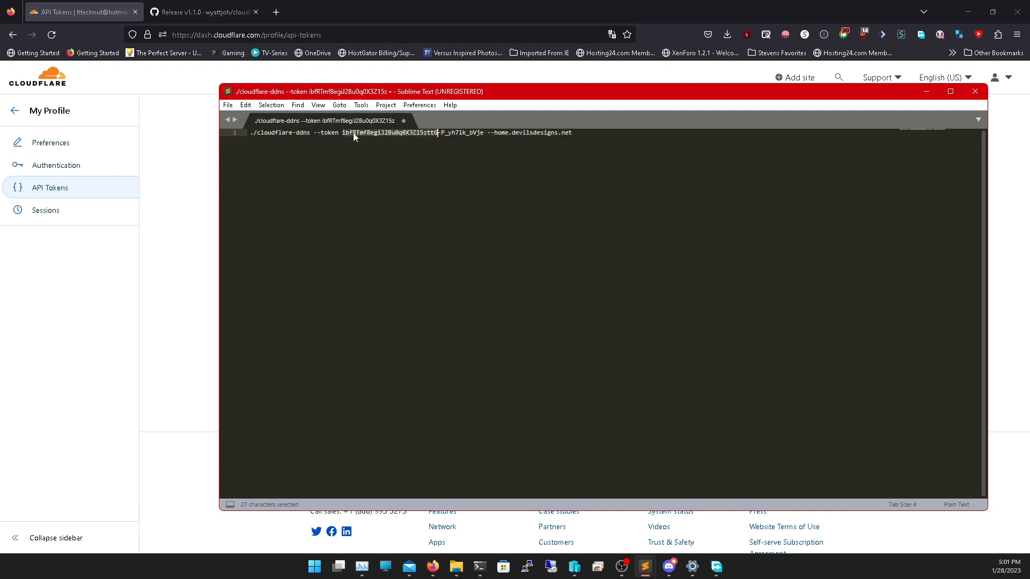
{"action": "left_click", "coordinate": [499, 133]}
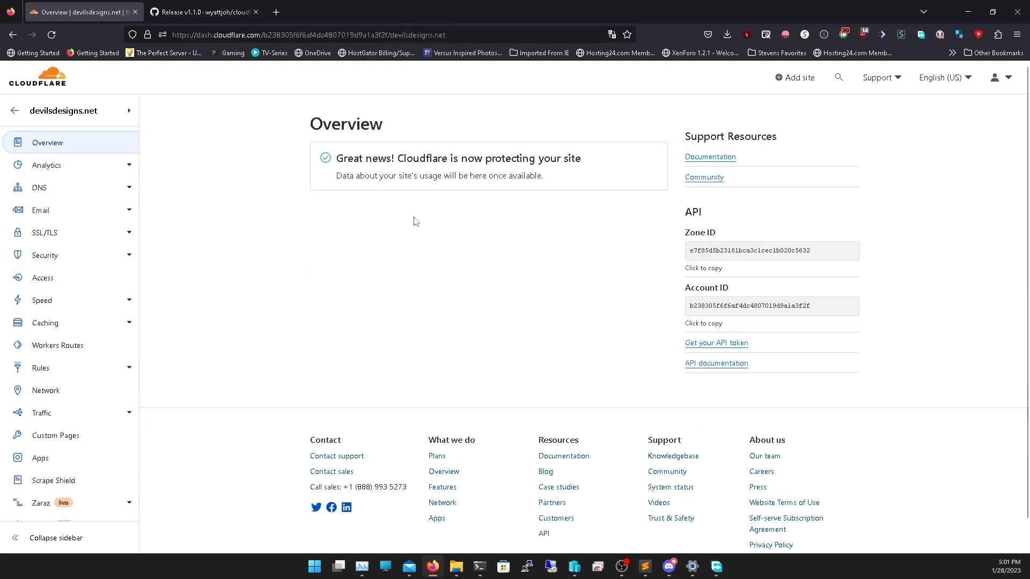
- Draft a new A record named home in the devilsdesigns.net DNS records
{"action": "left_click", "coordinate": [39, 187]}
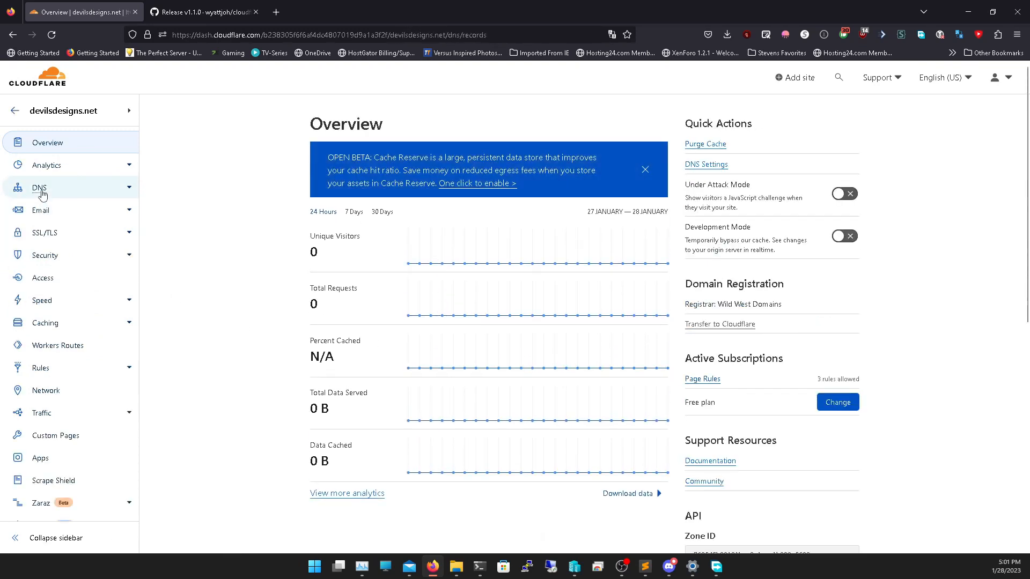
{"action": "left_click", "coordinate": [39, 187]}
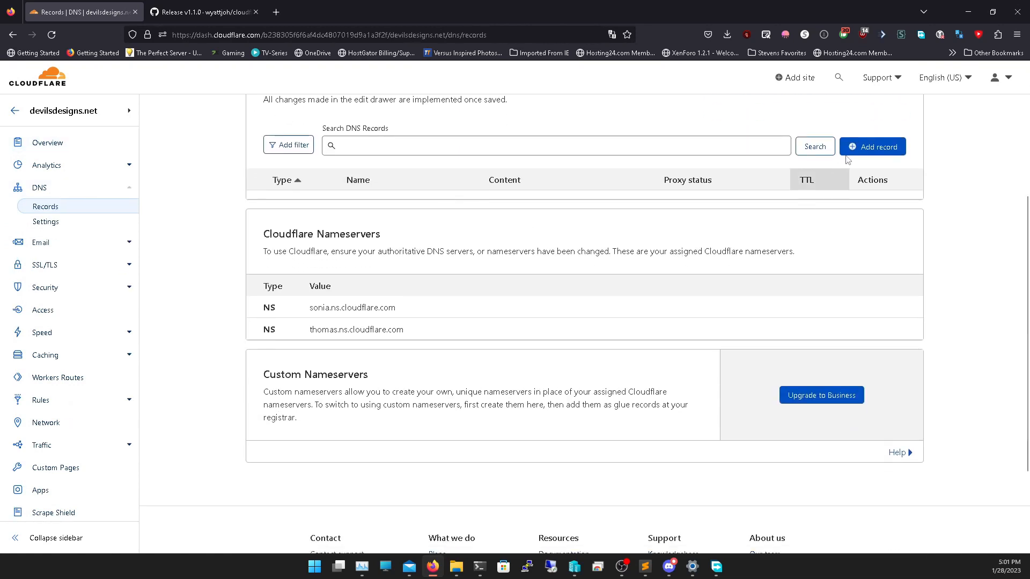
{"action": "left_click", "coordinate": [872, 146]}
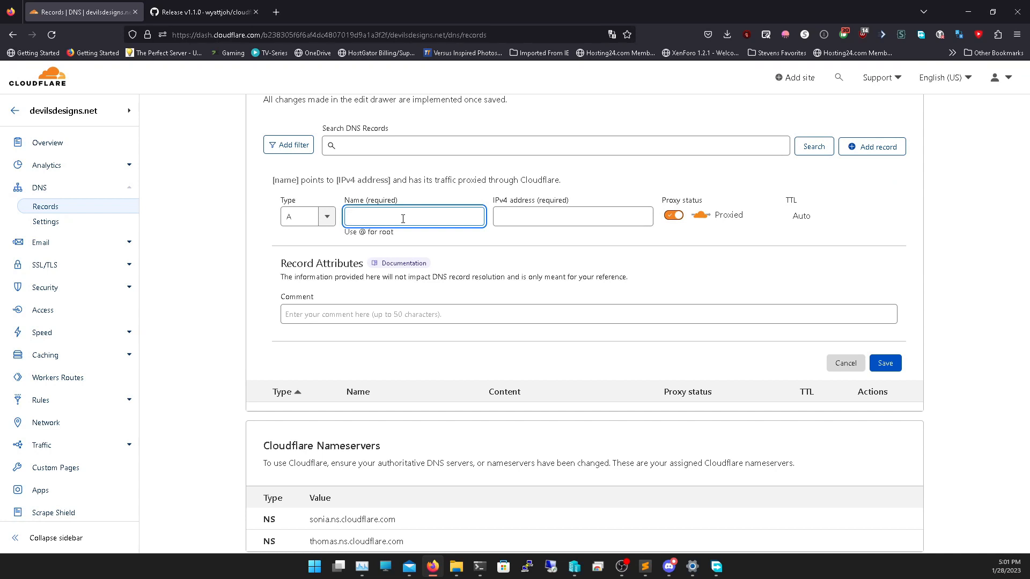
{"action": "type", "text": "home"}
{"action": "left_click", "coordinate": [572, 216]}
{"action": "type", "text": "@"}
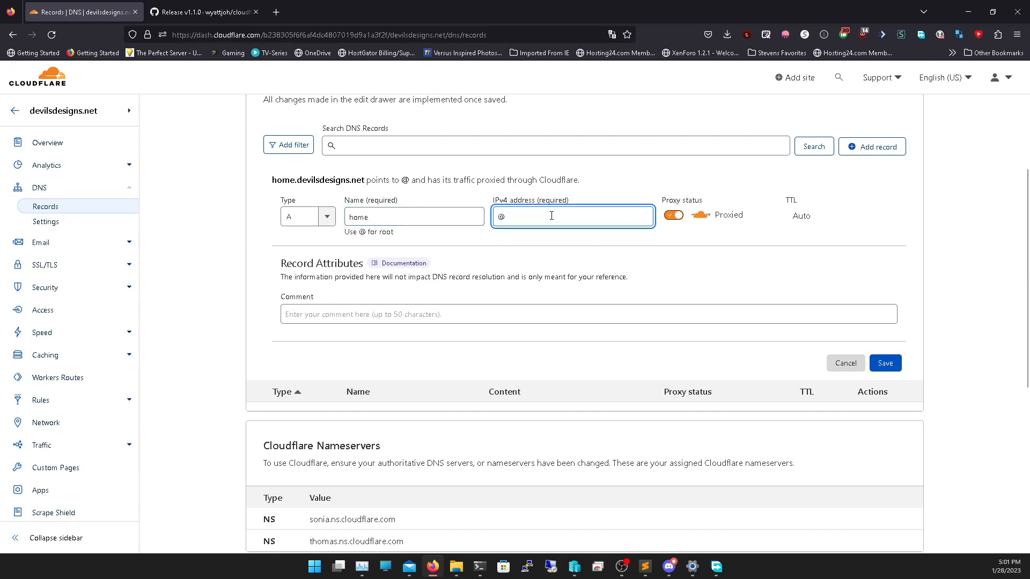
{"action": "left_click", "coordinate": [884, 364]}
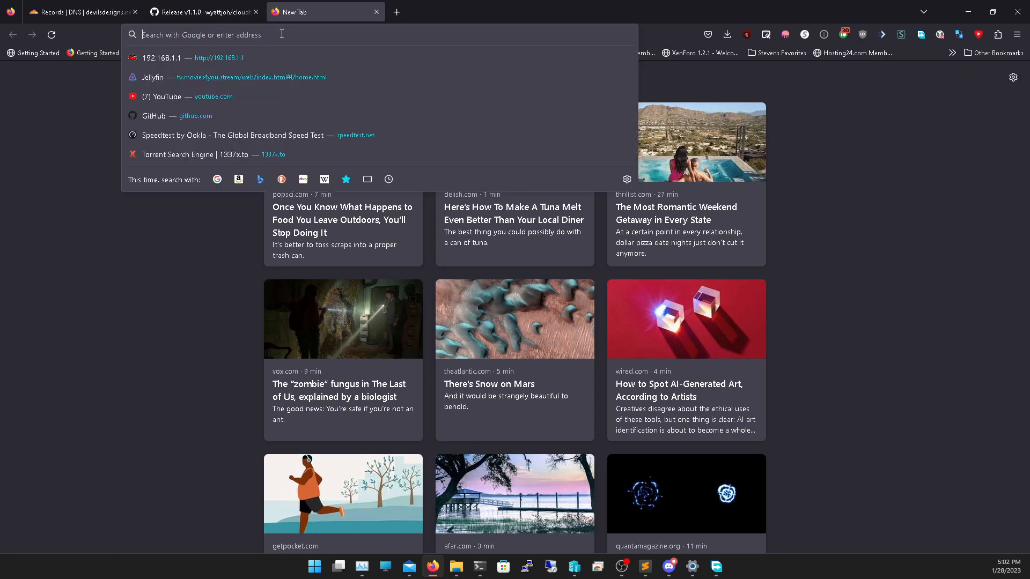
- Look up the current public IP address on ipchicken.com
{"action": "type", "text": "ipchicken.com/"}
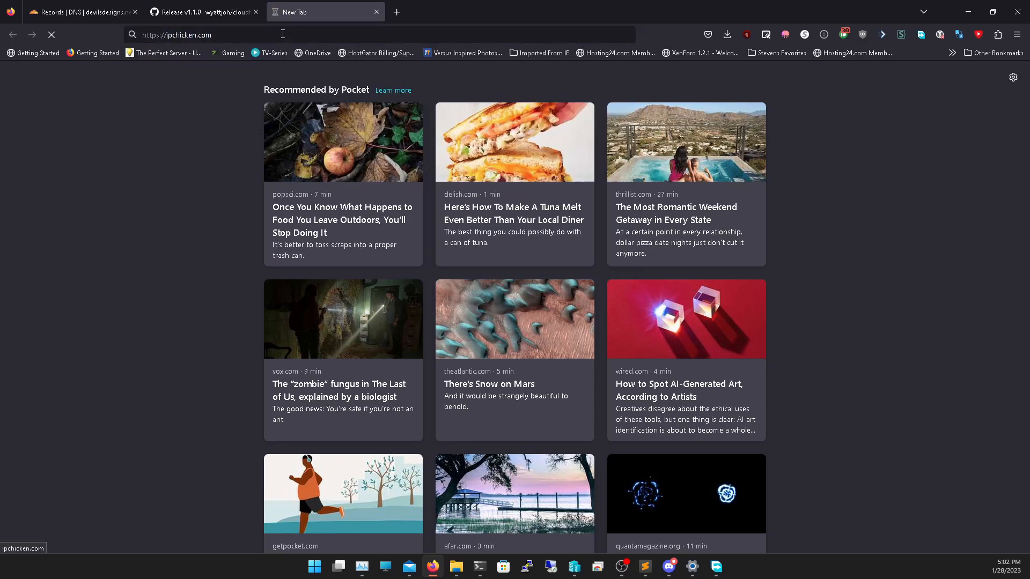
{"action": "key", "text": "Return"}
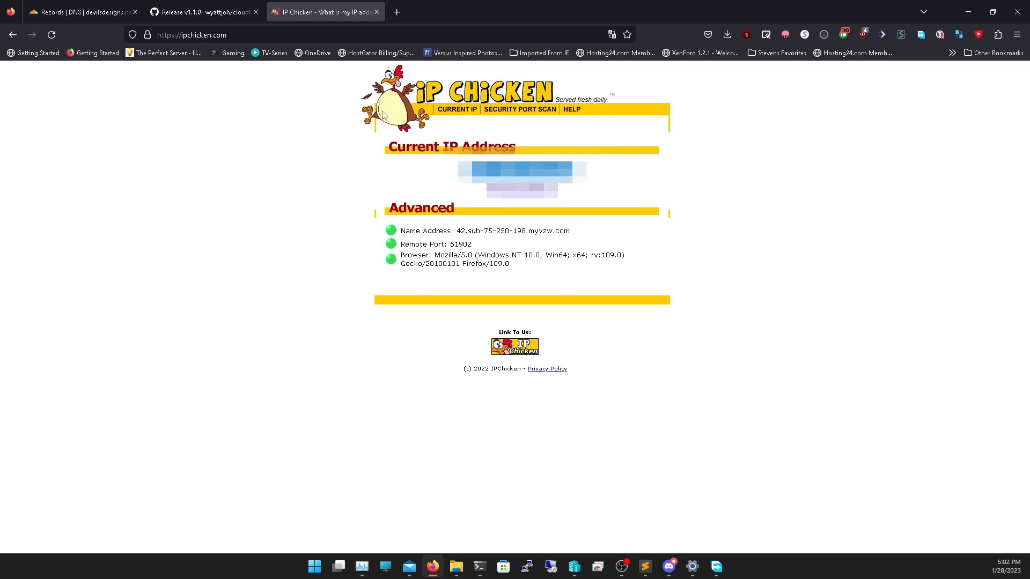
{"action": "left_click", "coordinate": [79, 12]}
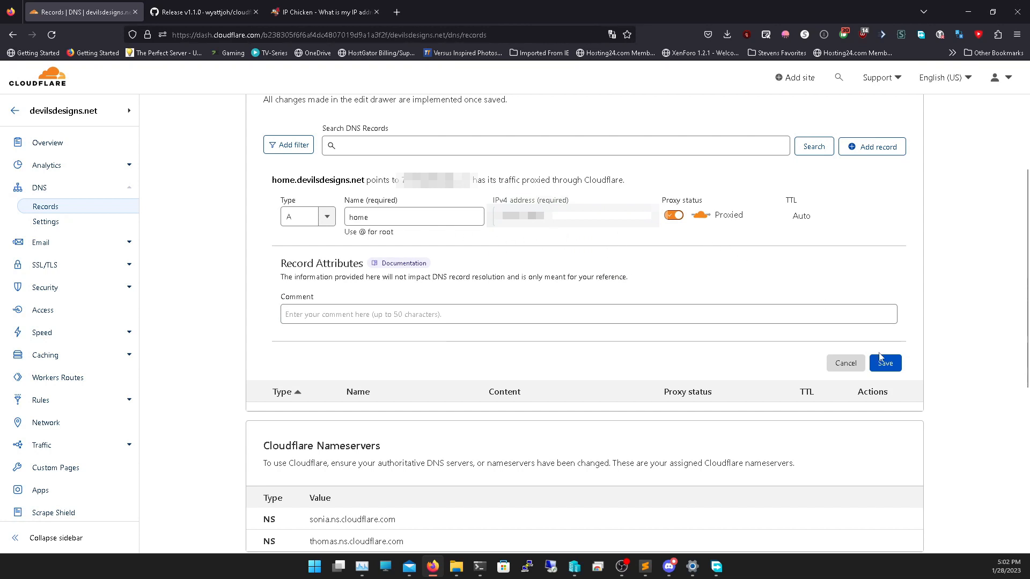
- Save the home A record, then rename it to home.devilsdesigns.net and save again
{"action": "left_click", "coordinate": [884, 362]}
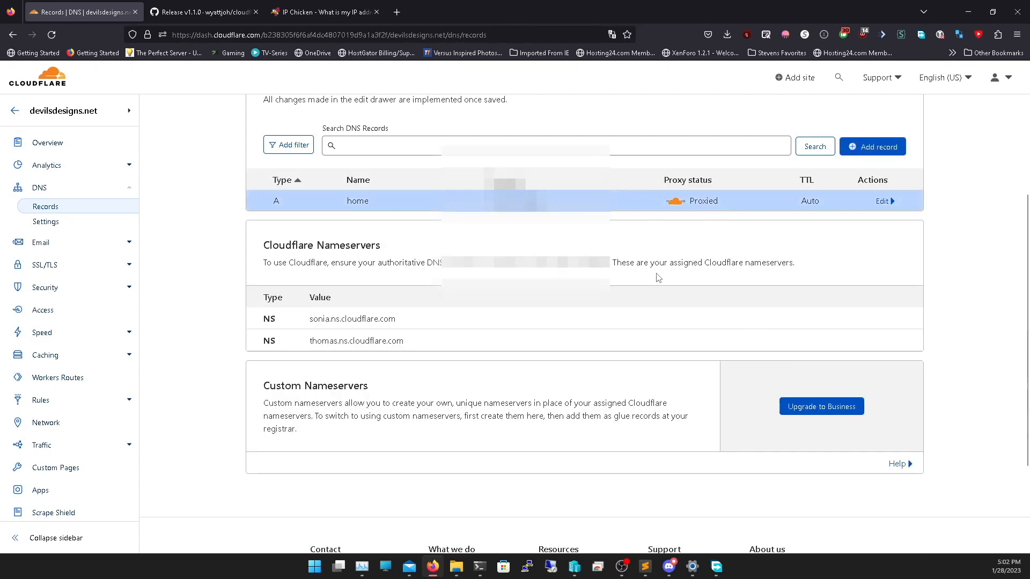
{"action": "left_click", "coordinate": [881, 201]}
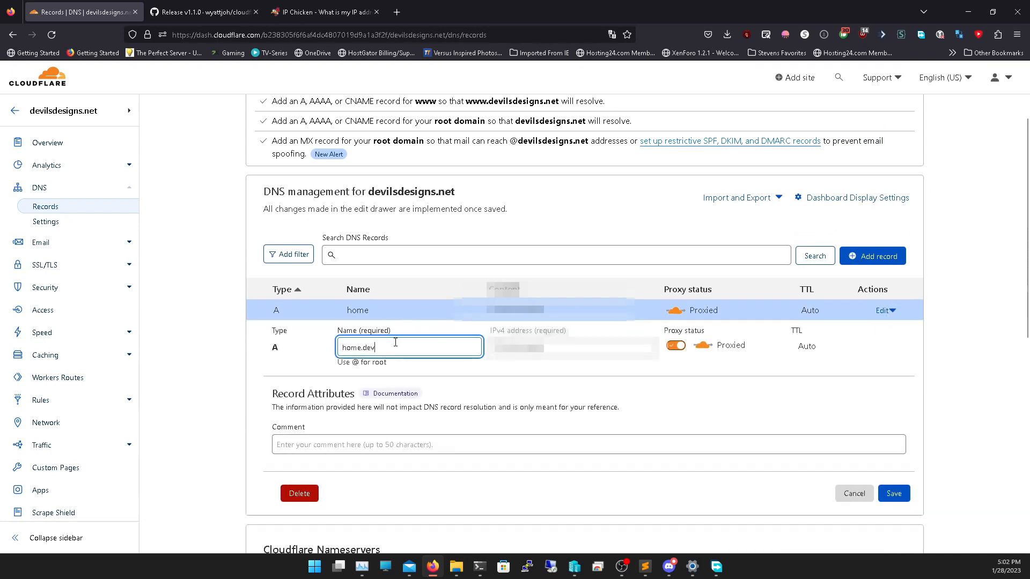
{"action": "type", "text": "ilsdesigns.net"}
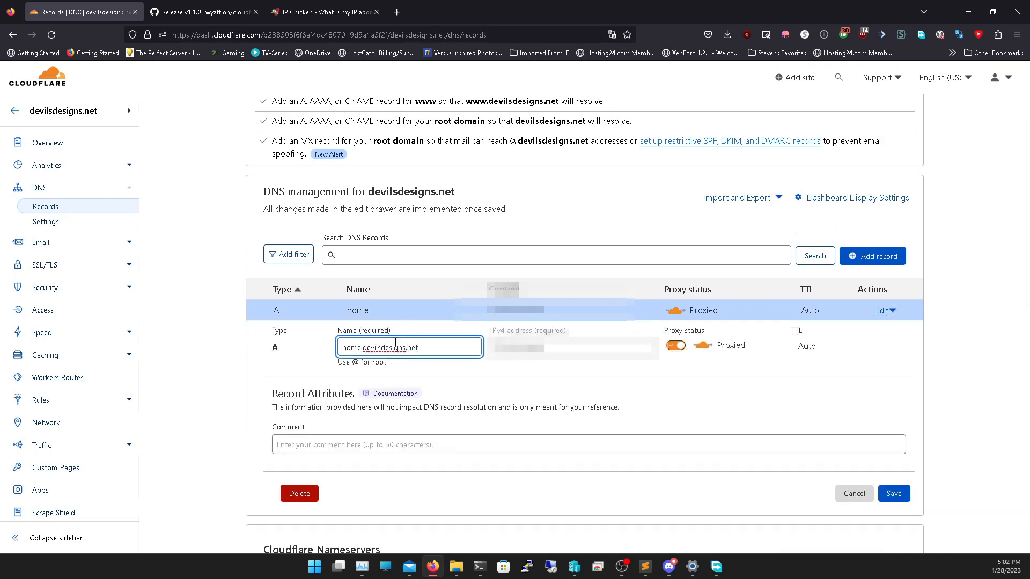
{"action": "left_click", "coordinate": [854, 494]}
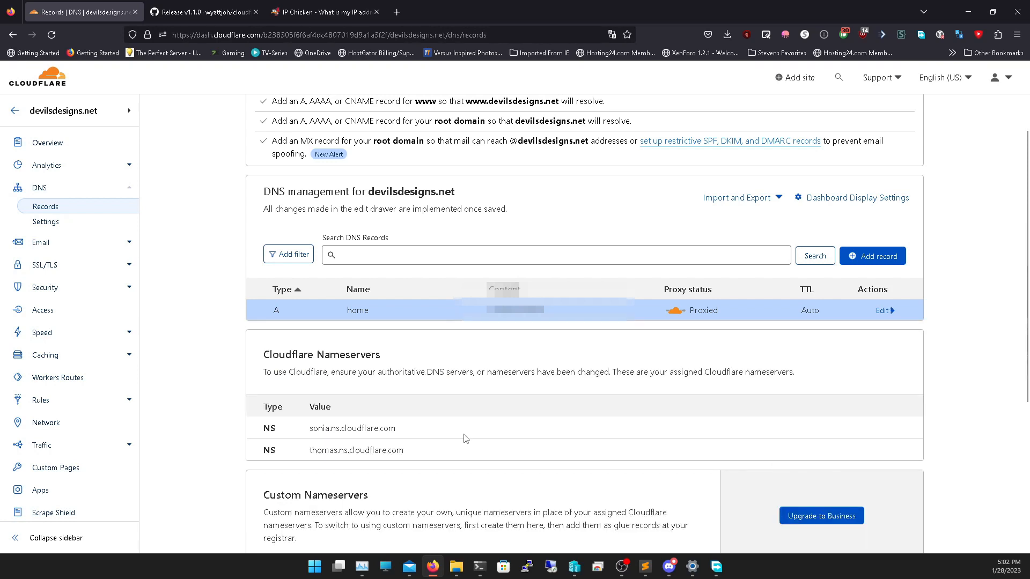
{"action": "mouse_move", "coordinate": [597, 348]}
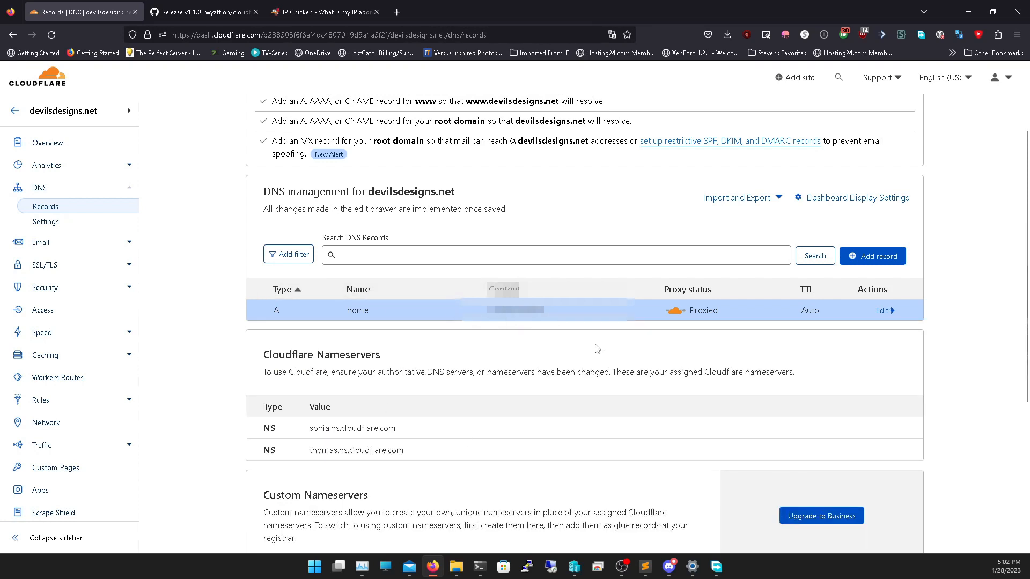
{"action": "mouse_move", "coordinate": [683, 525]}
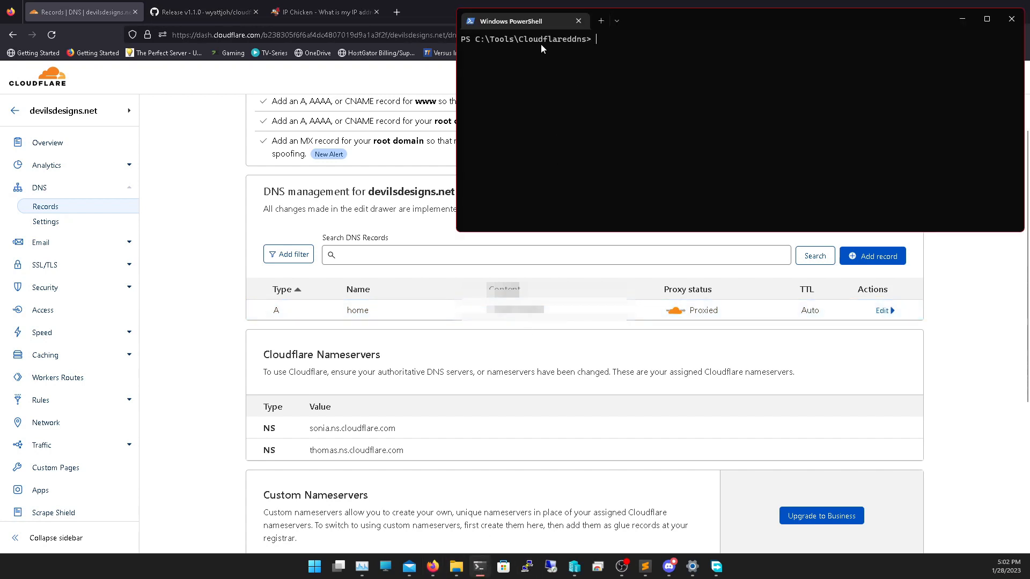
- In C:\Tools\CloudflareDDNS, list files and run cloudflare-ddns with --domain home.devilsdesigns.net
{"action": "type", "text": "cd c:"}
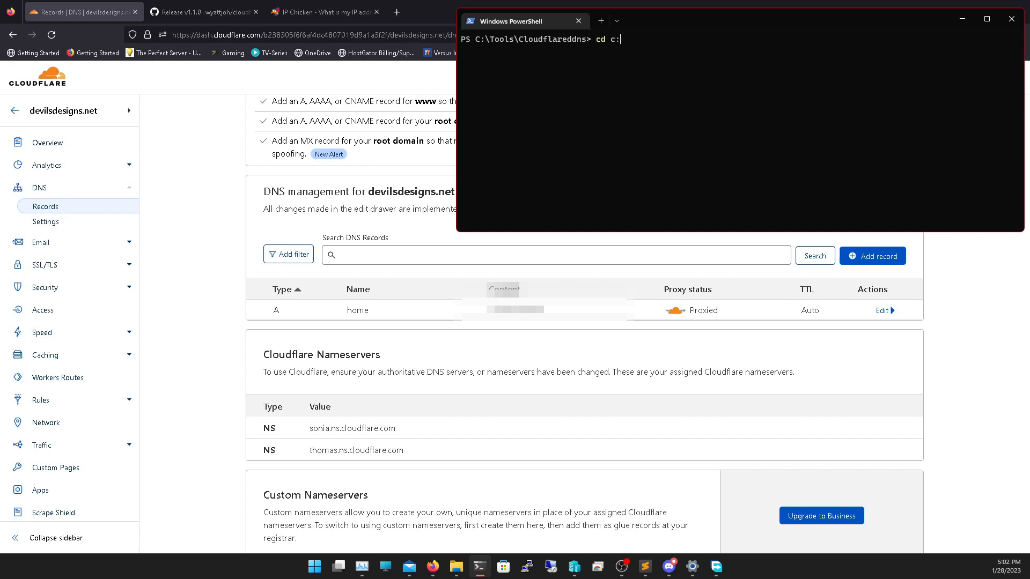
{"action": "type", "text": "\\Tools"}
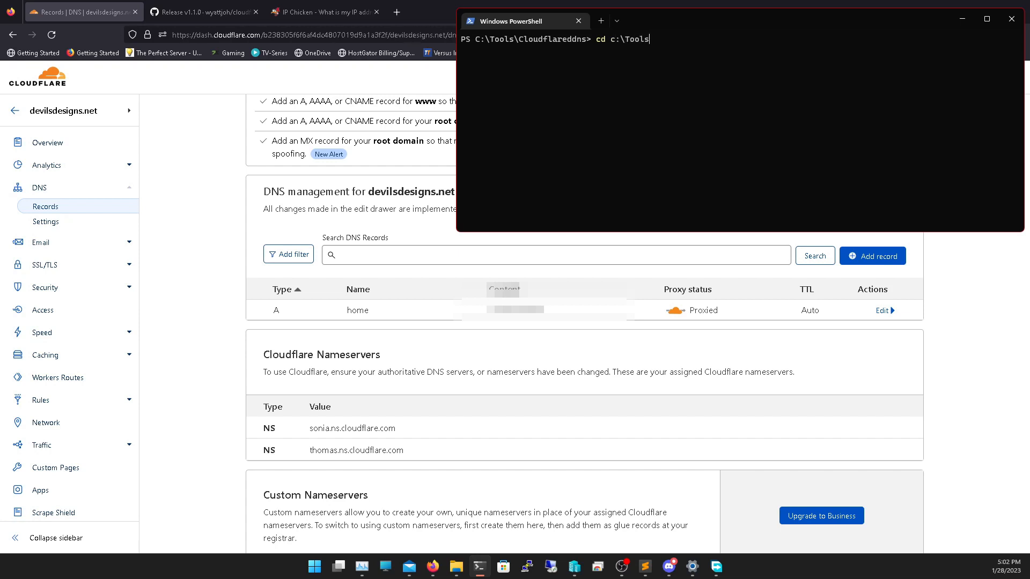
{"action": "type", "text": "\\CloudflareDDNS"}
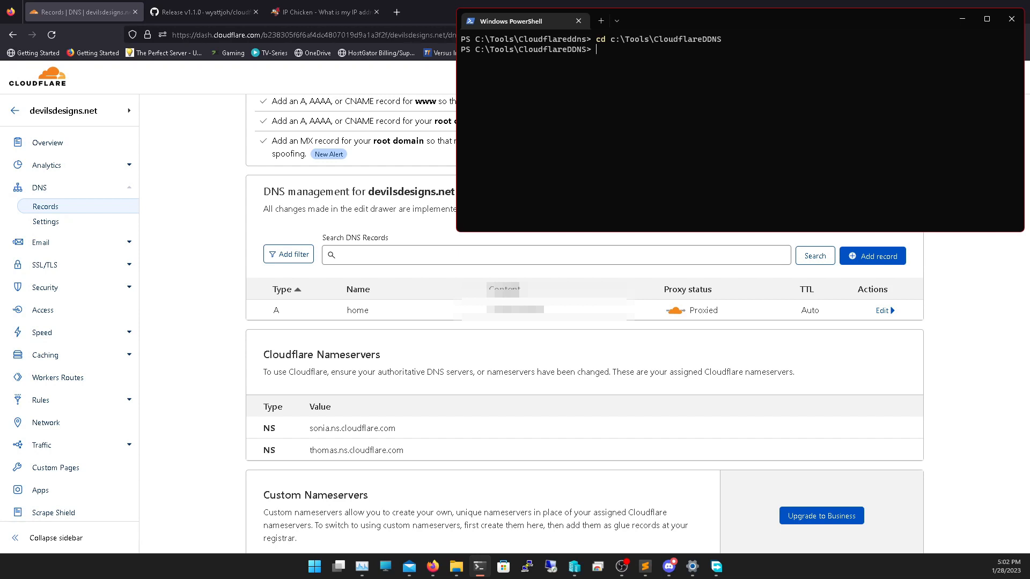
{"action": "type", "text": "ls"}
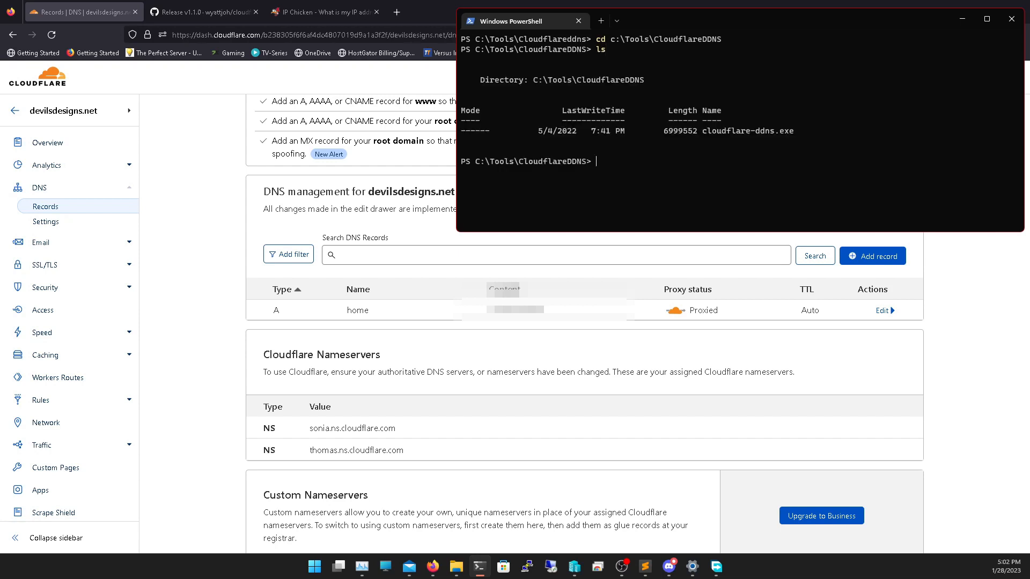
{"action": "mouse_move", "coordinate": [687, 474]}
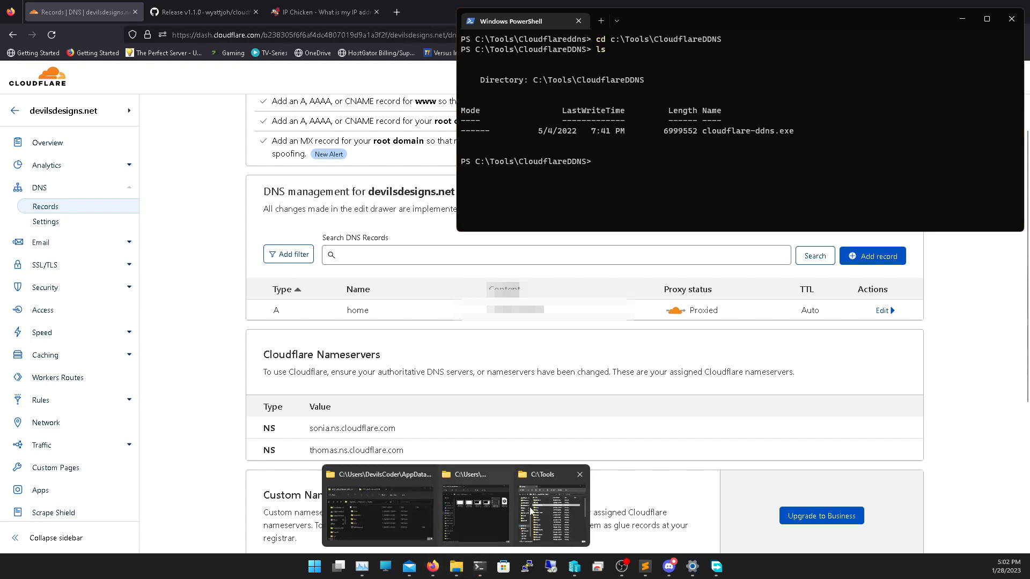
{"action": "left_click", "coordinate": [540, 506]}
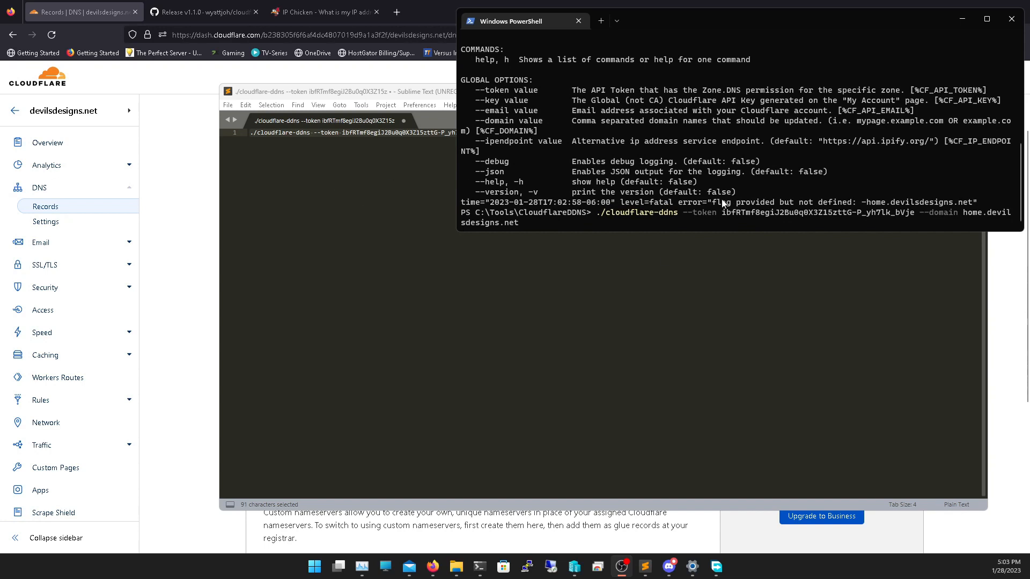
{"action": "mouse_move", "coordinate": [689, 214]}
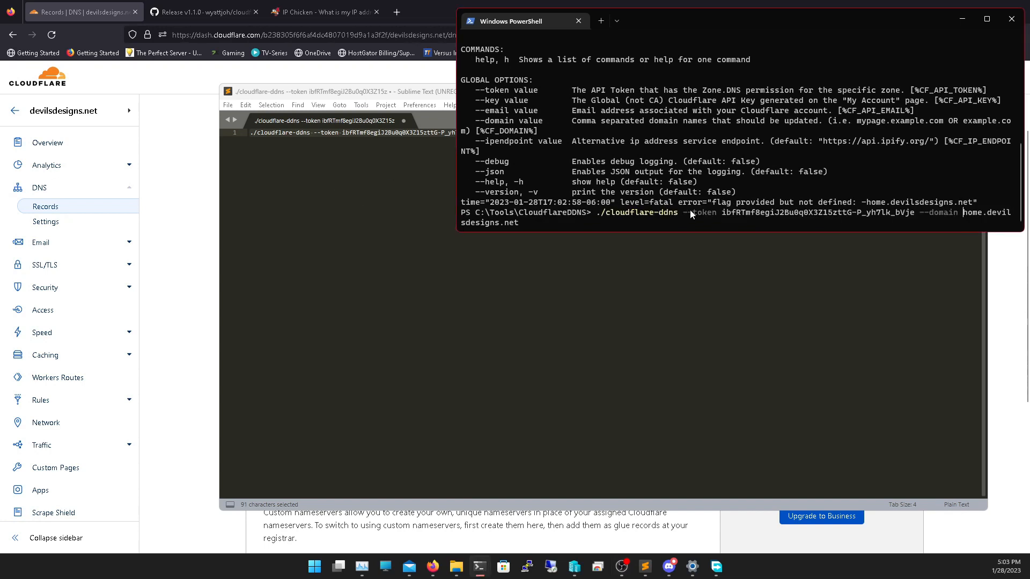
{"action": "mouse_move", "coordinate": [671, 217]}
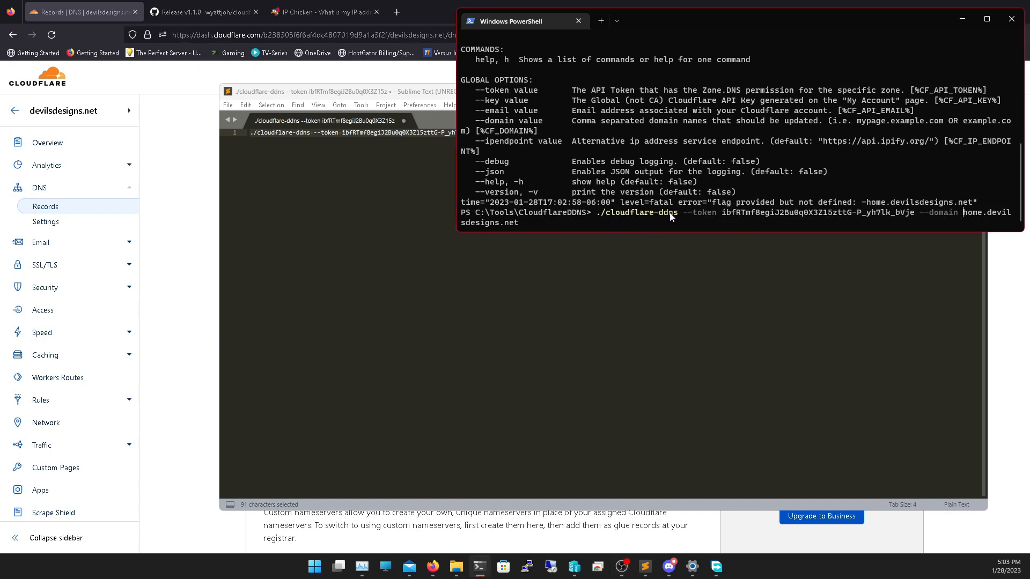
{"action": "mouse_move", "coordinate": [758, 217]}
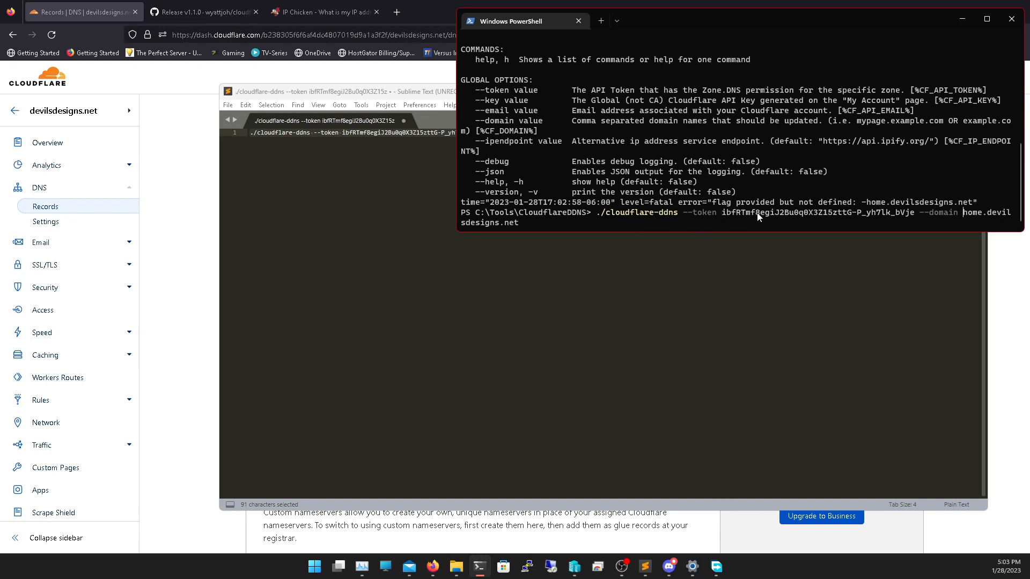
{"action": "mouse_move", "coordinate": [952, 216]}
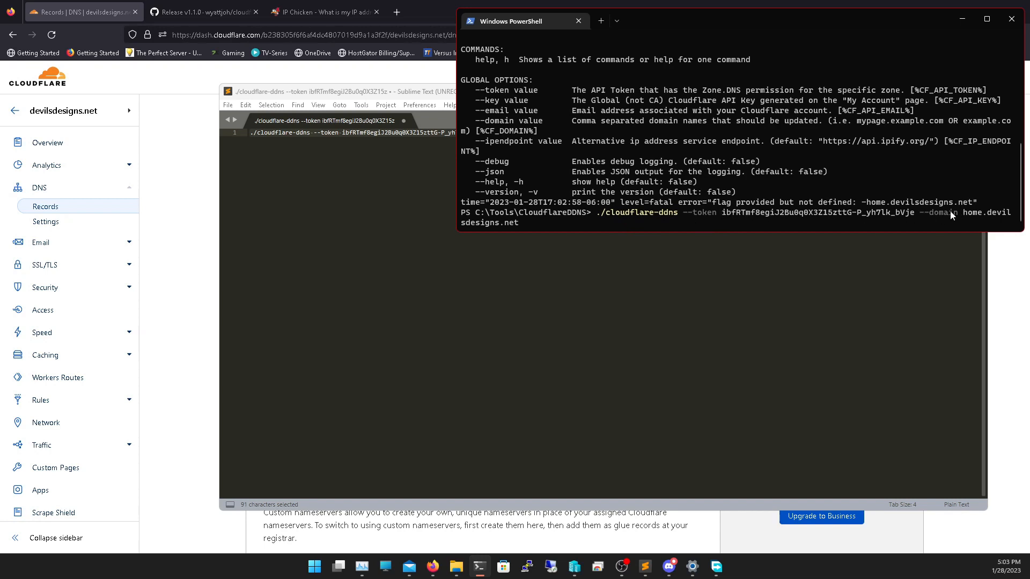
{"action": "mouse_move", "coordinate": [993, 216]}
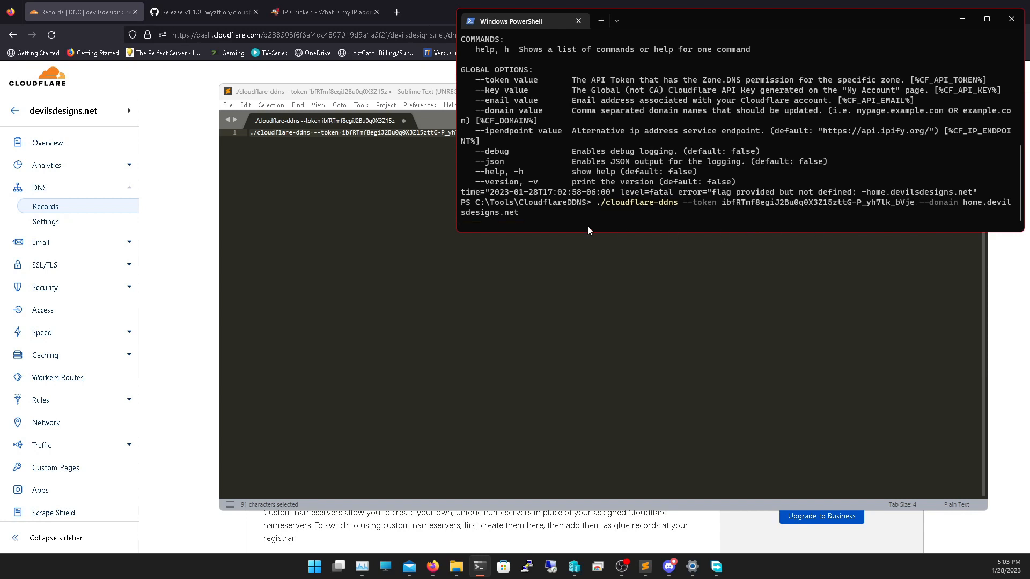
{"action": "key", "text": "Return"}
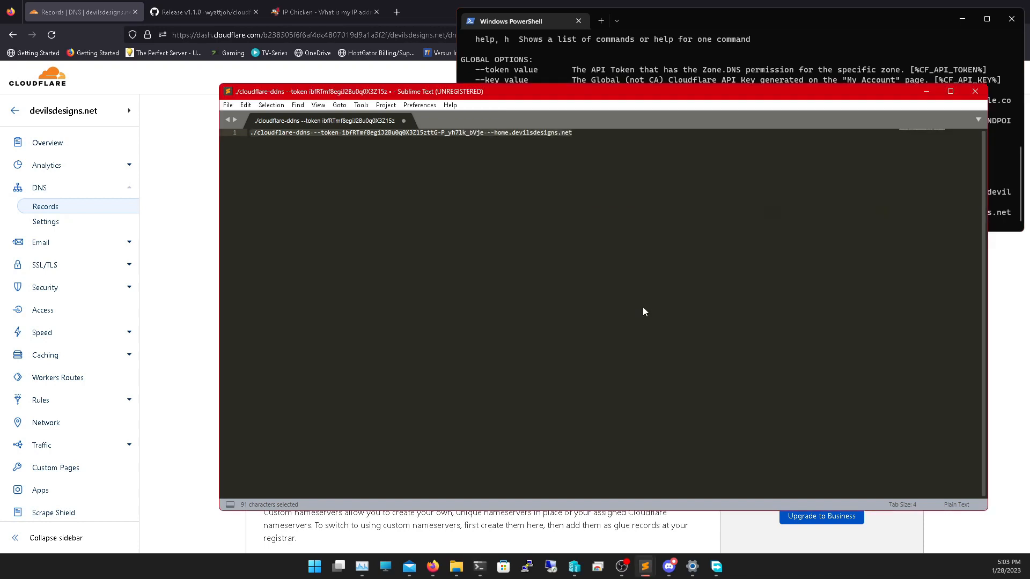
{"action": "mouse_move", "coordinate": [338, 567]}
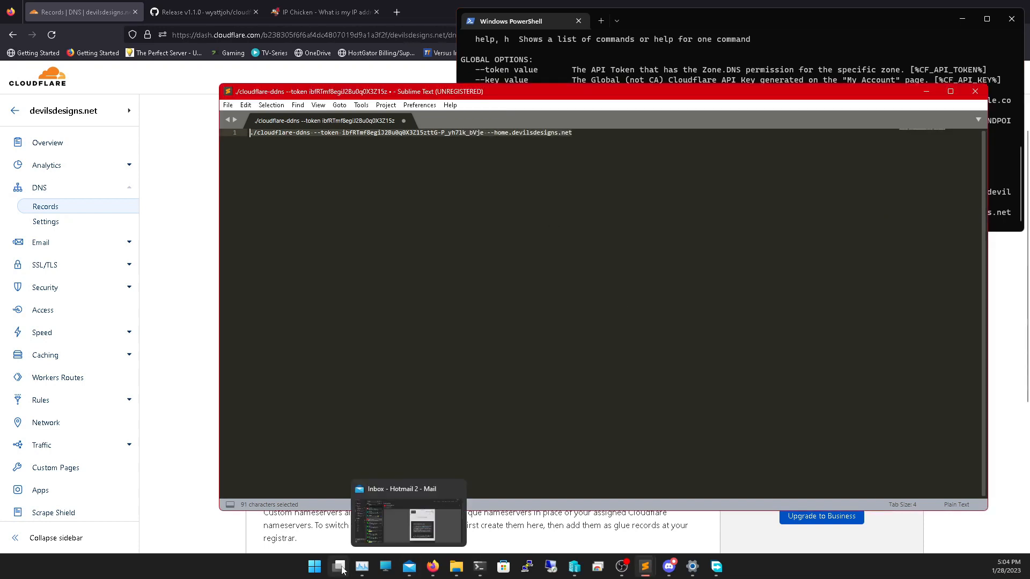
{"action": "mouse_move", "coordinate": [455, 567]}
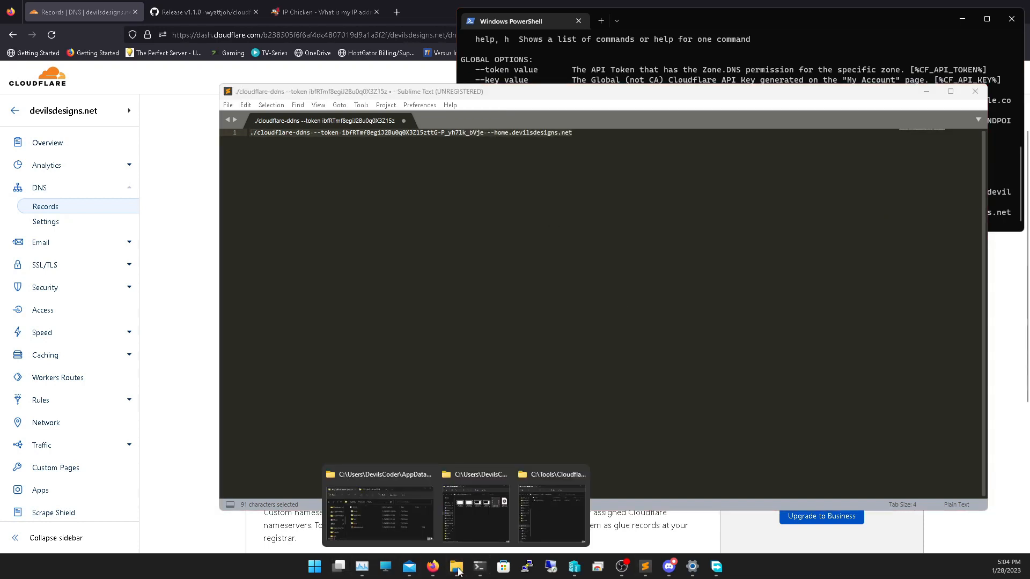
- Open the Run dialog and submit shell:startup to reach the Startup folder
{"action": "left_click", "coordinate": [313, 566]}
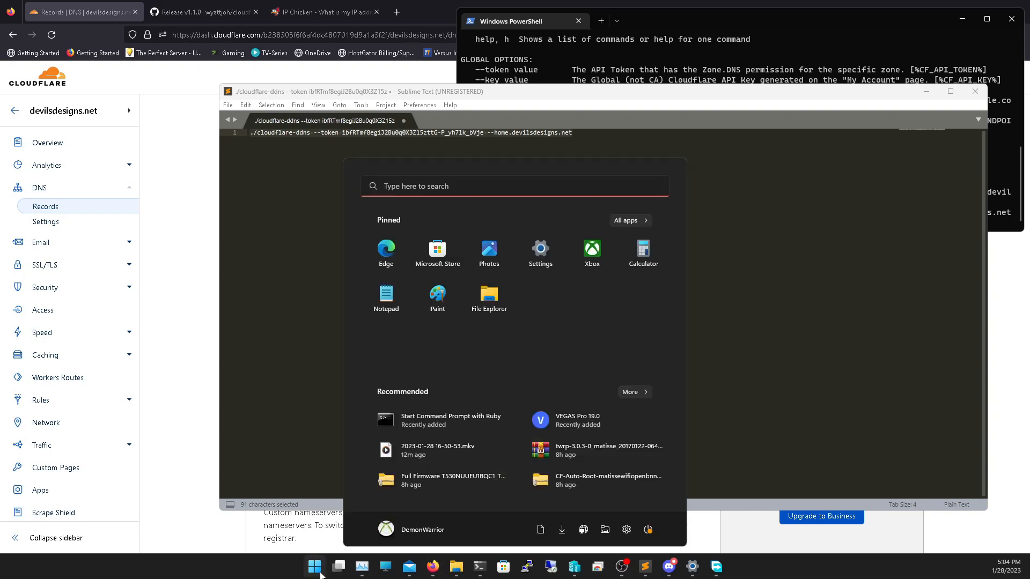
{"action": "type", "text": "run"}
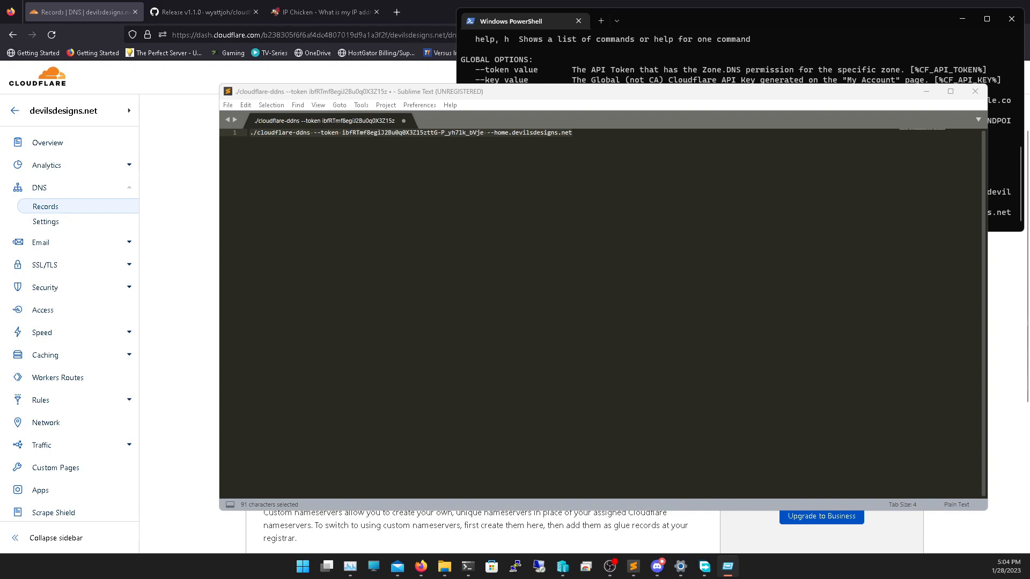
{"action": "key", "text": "Win+r"}
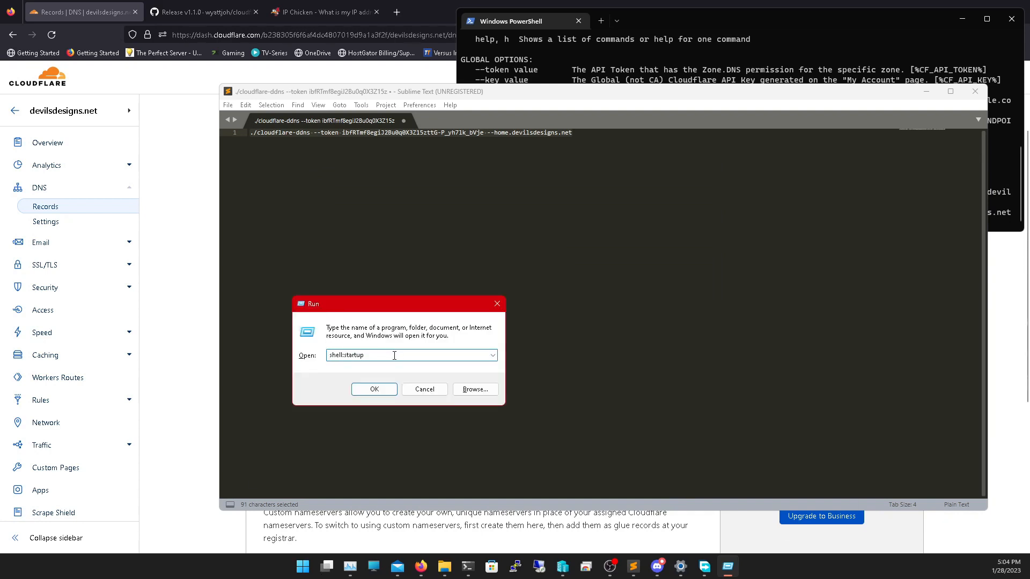
{"action": "left_click", "coordinate": [424, 389]}
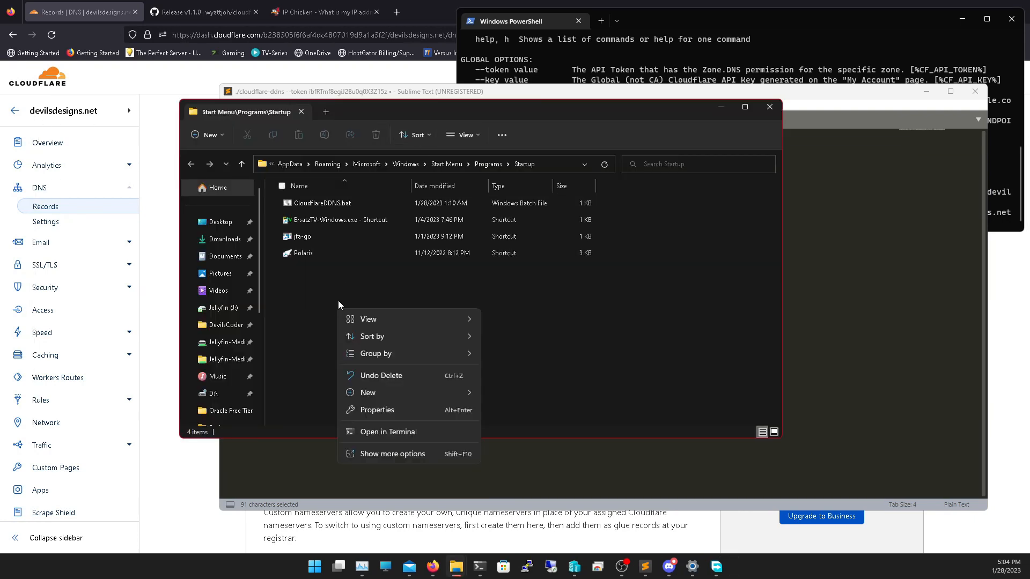
- Create a new text document in Startup and rename it CloudflareDDNS1.bat
{"action": "left_click", "coordinate": [322, 202]}
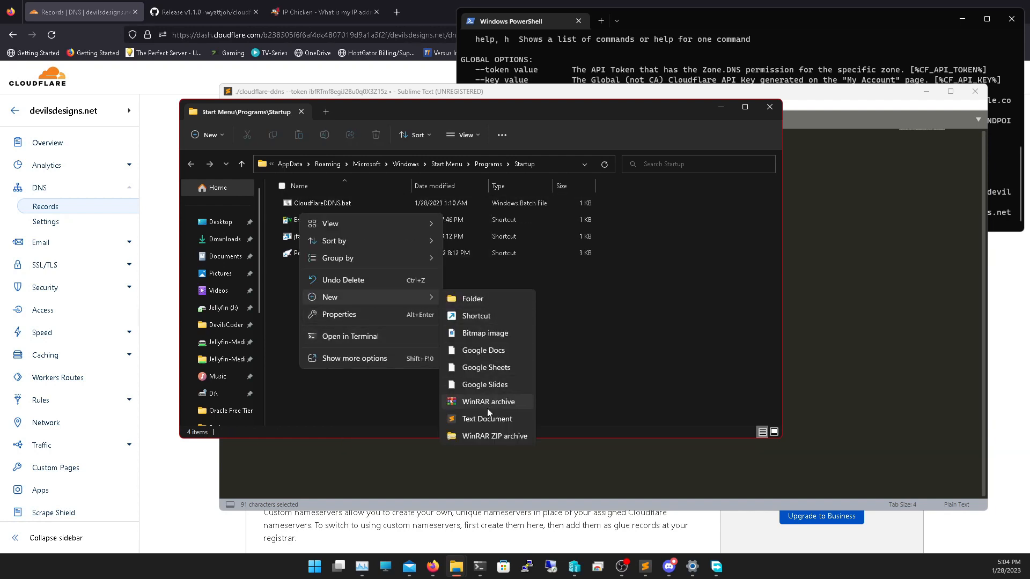
{"action": "left_click", "coordinate": [485, 419]}
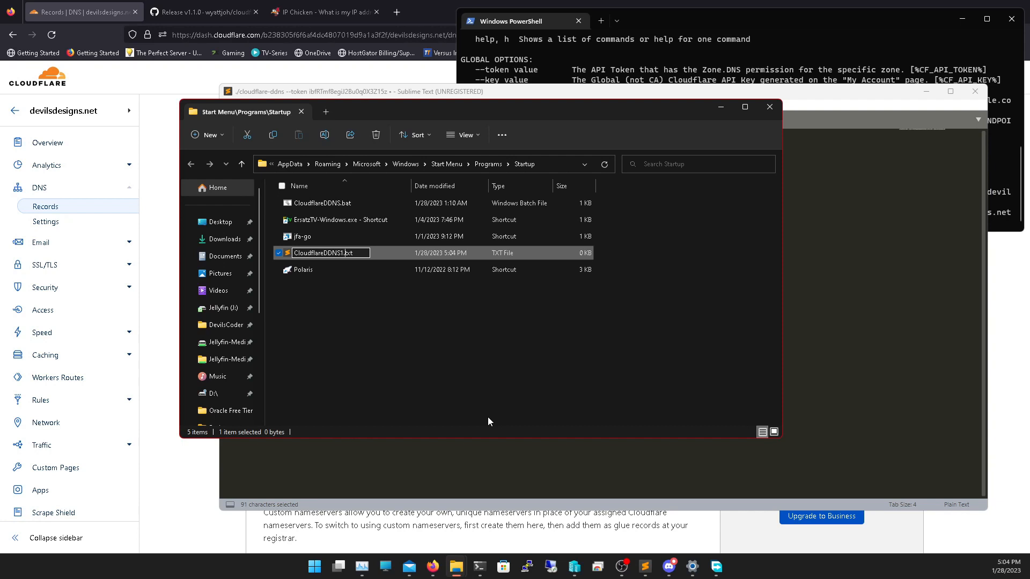
{"action": "type", "text": "bat"}
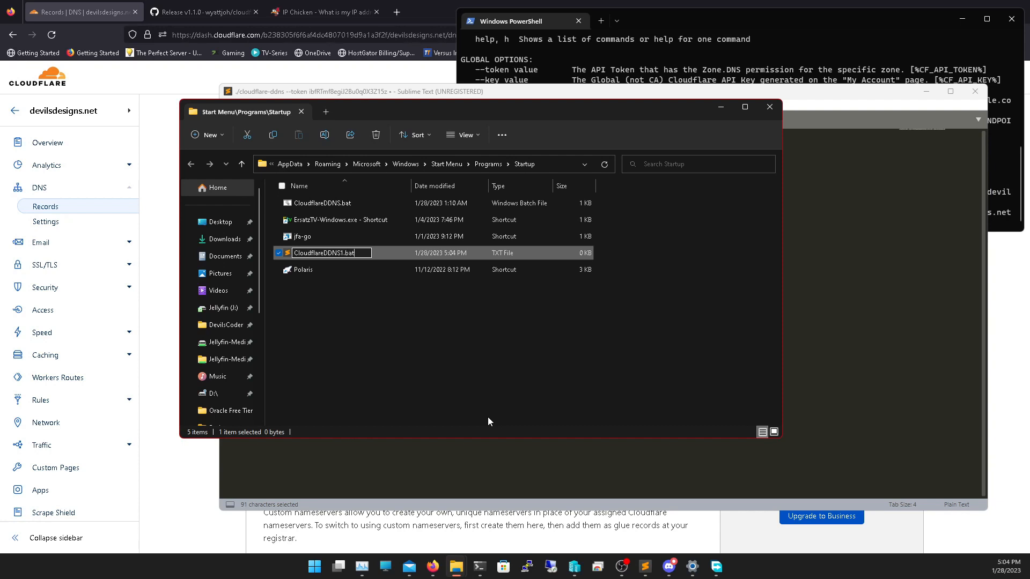
{"action": "mouse_move", "coordinate": [570, 292]}
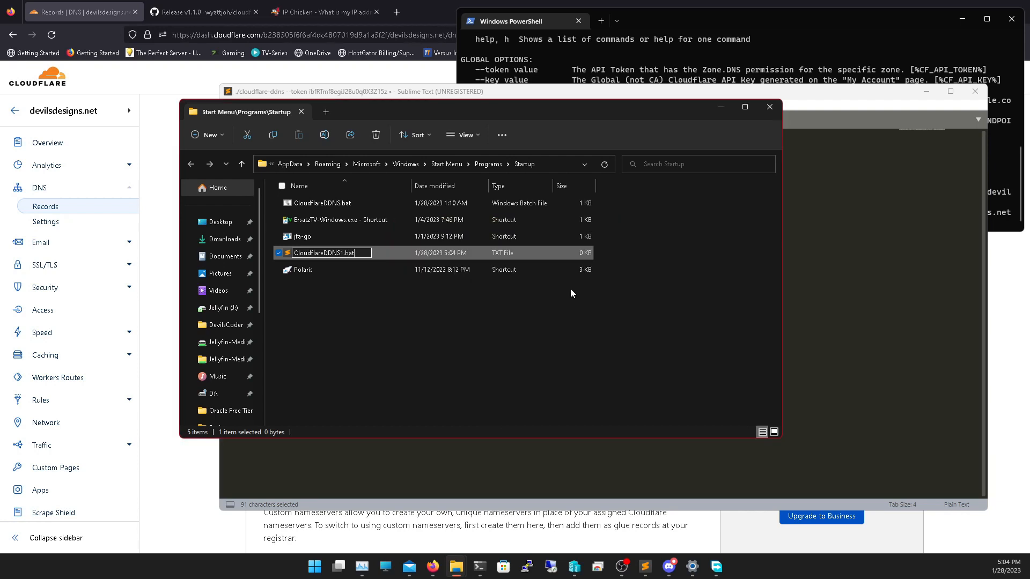
{"action": "right_click", "coordinate": [328, 252]}
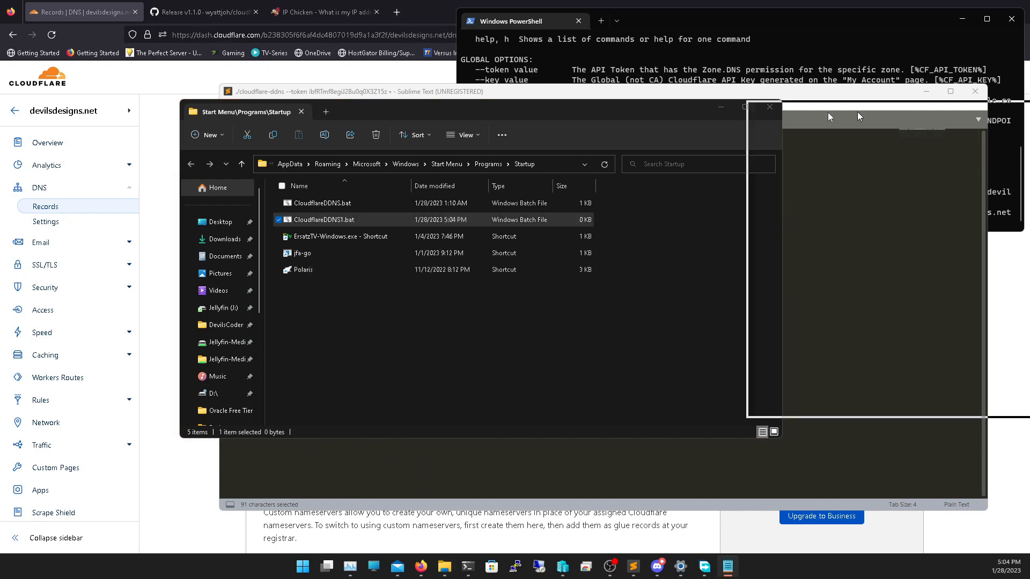
{"action": "double_click", "coordinate": [324, 219]}
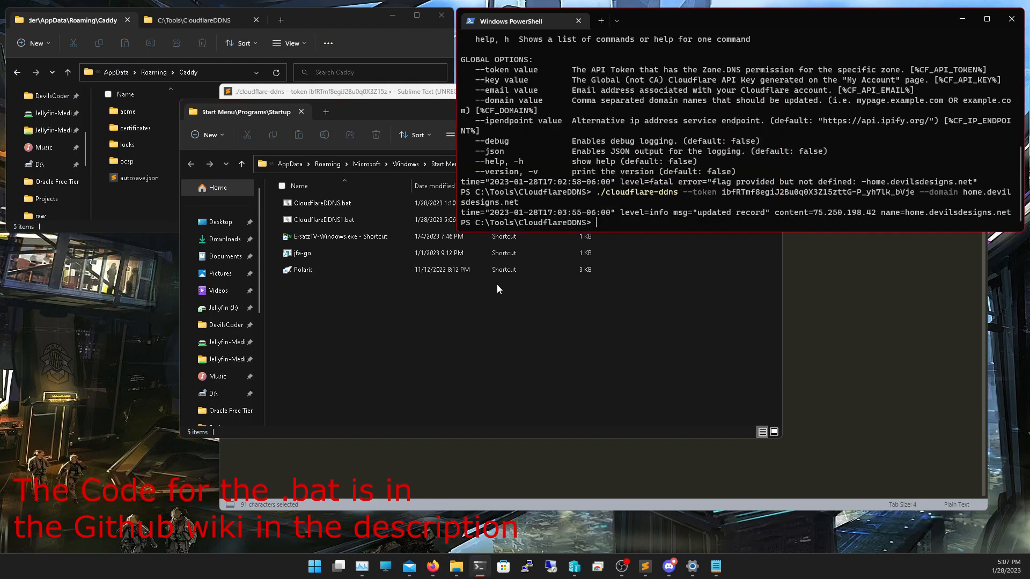
- Cancel the mistyped caddy' line and run caddy from C:\Tools to list its commands
{"action": "type", "text": "cd .."}
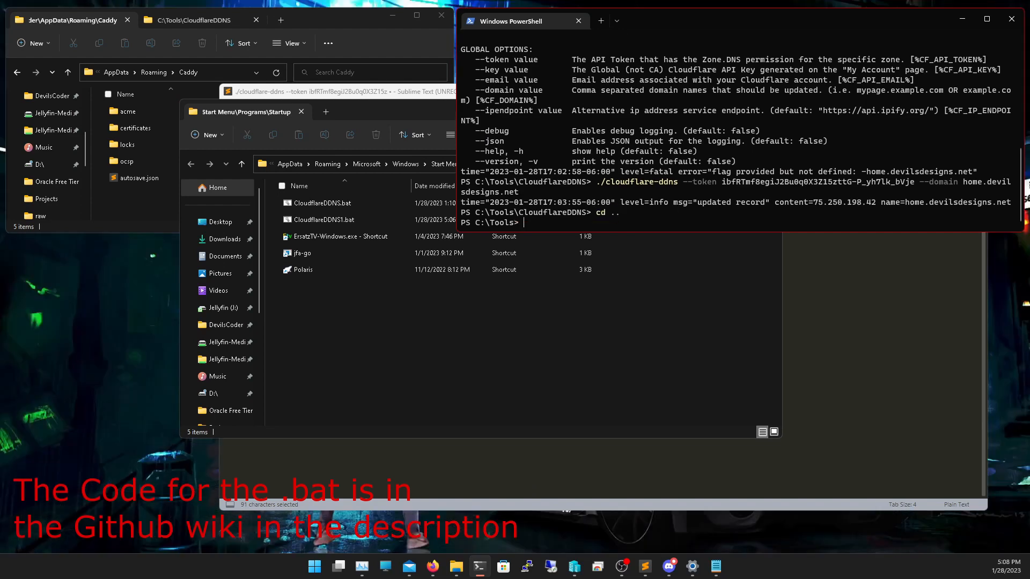
{"action": "type", "text": "caddy'"}
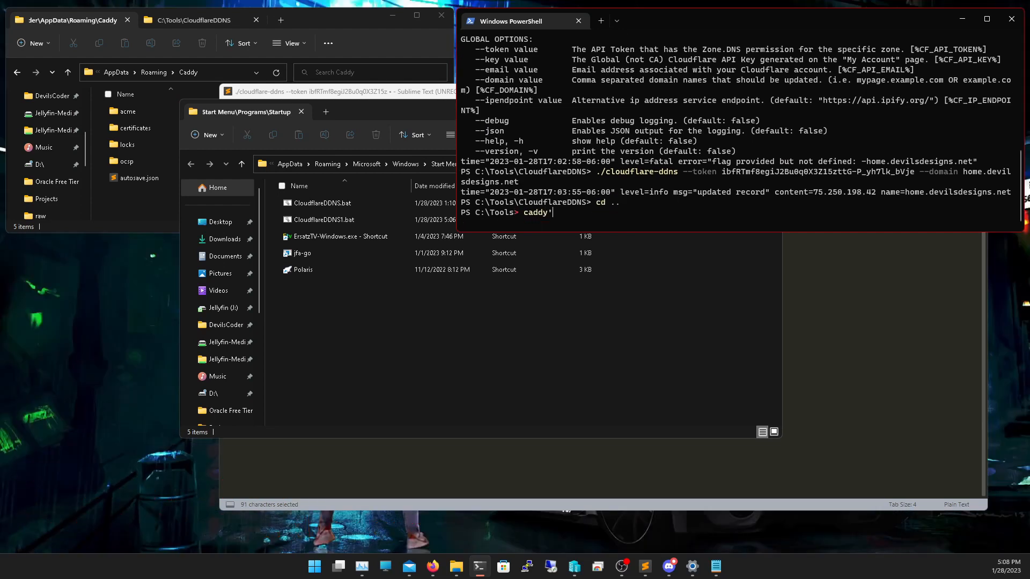
{"action": "key", "text": "ctrl+c"}
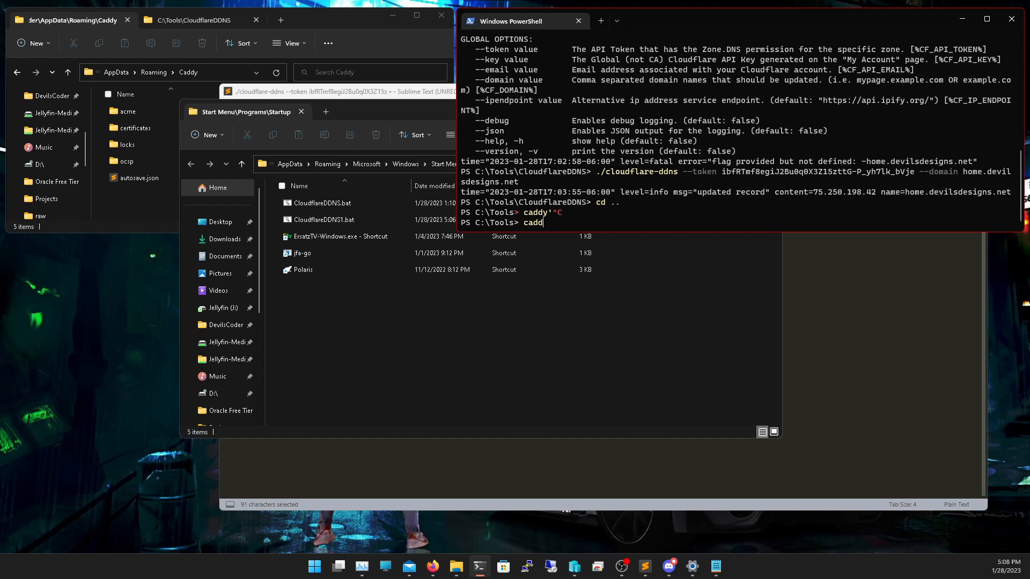
{"action": "key", "text": "Return"}
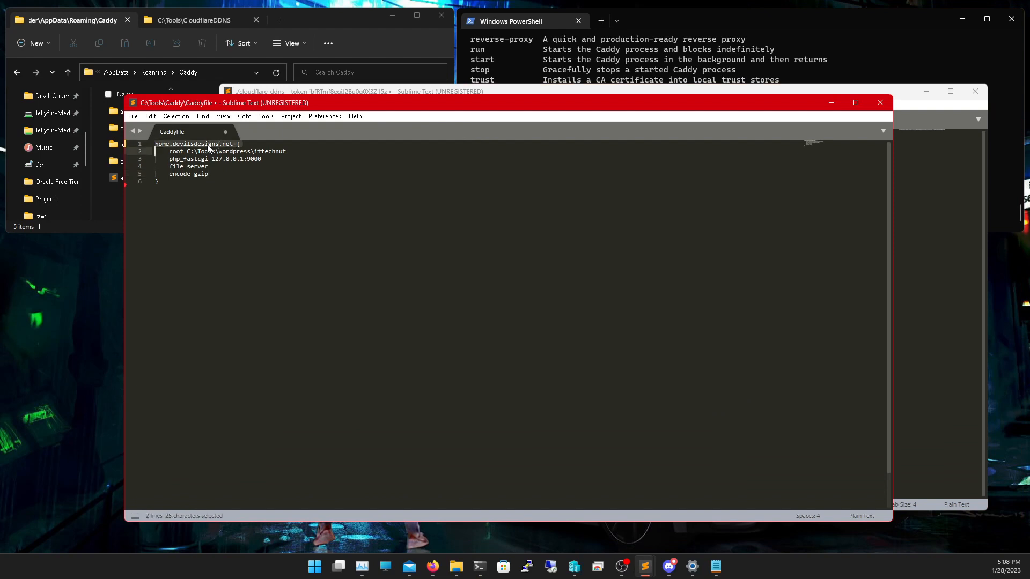
- Review the Caddyfile's WordPress root and php_fastcgi 127.0.0.1:9000 line, then move the editor aside
{"action": "left_click", "coordinate": [268, 151]}
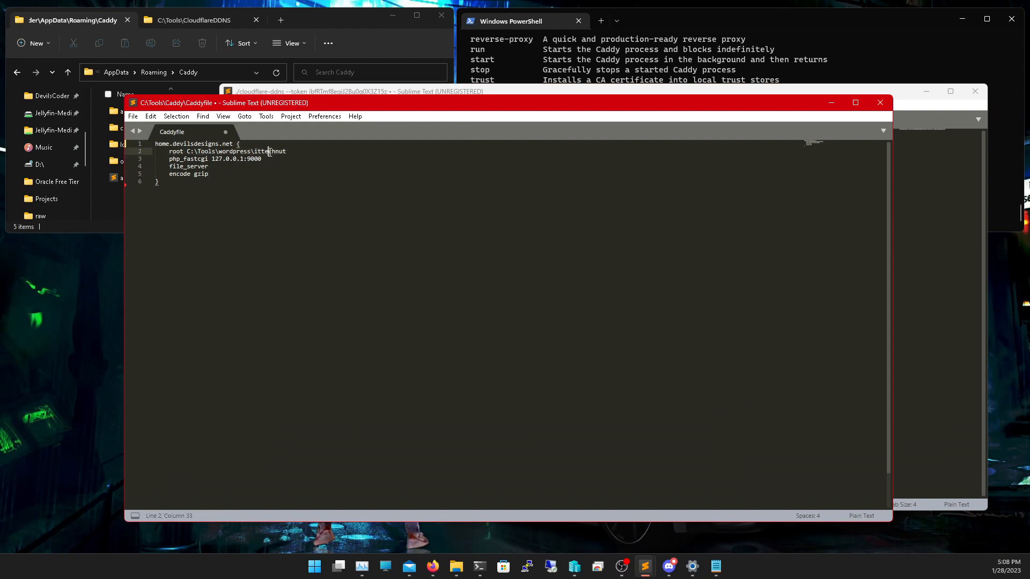
{"action": "left_click_drag", "start_coordinate": [285, 150], "coordinate": [260, 158]}
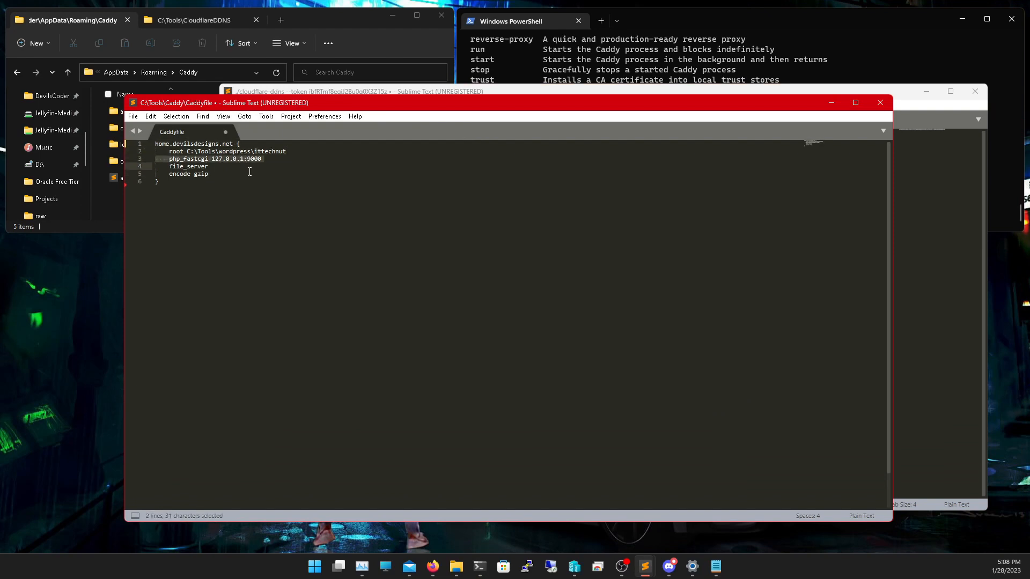
{"action": "left_click", "coordinate": [202, 202]}
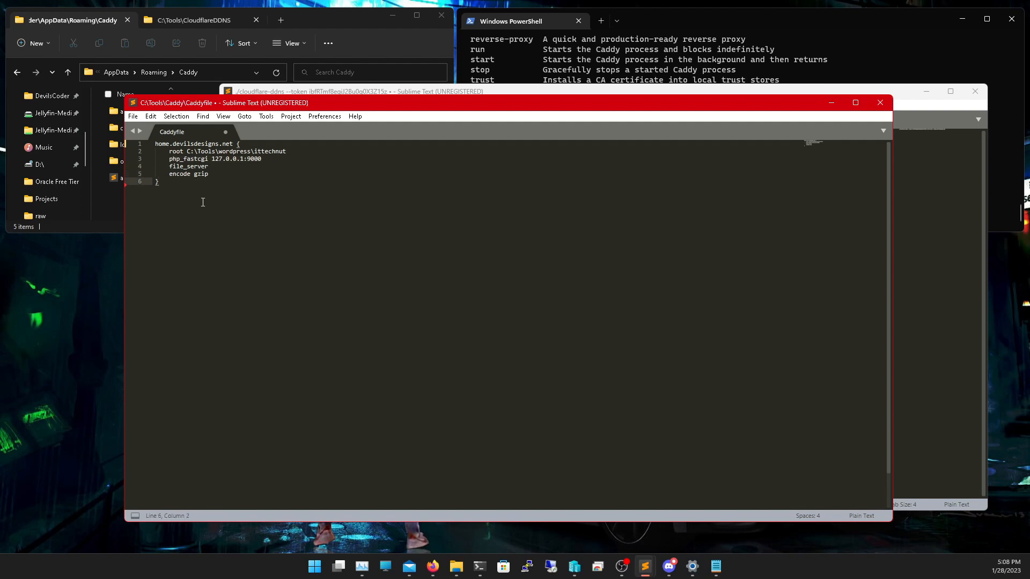
{"action": "mouse_move", "coordinate": [178, 190]}
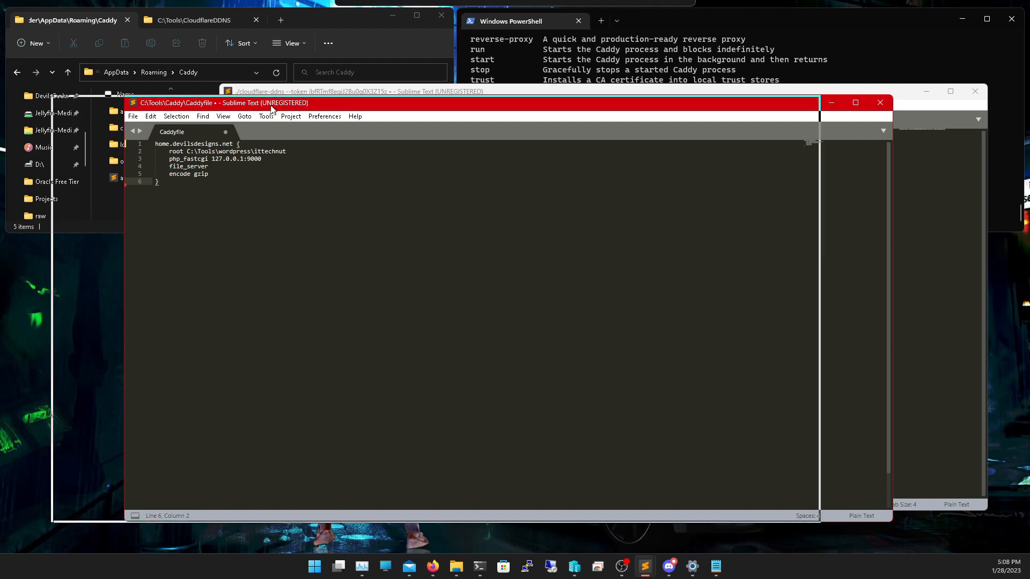
{"action": "left_click", "coordinate": [358, 91]}
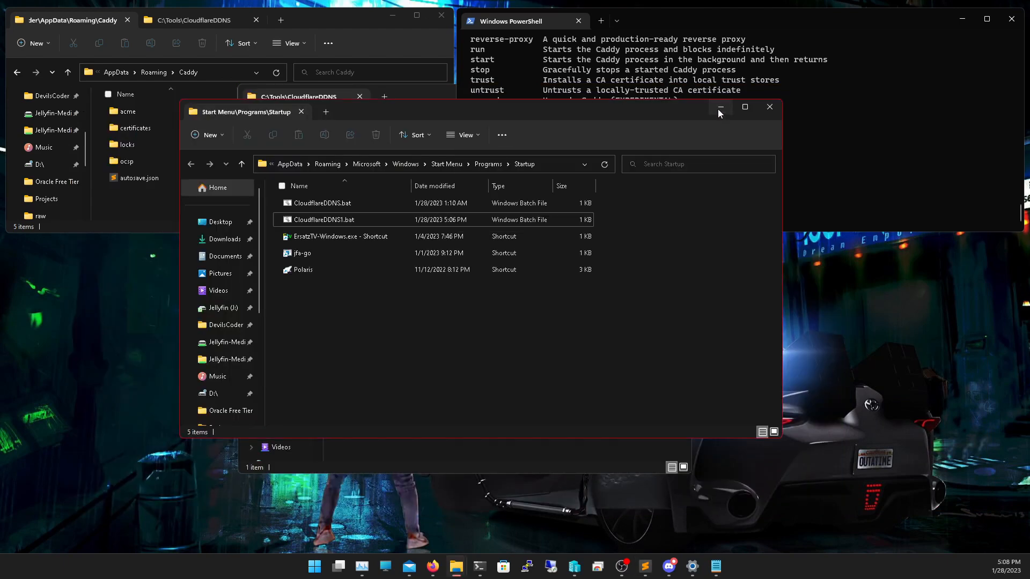
- Minimize the Startup folder window and clear the mistyped 'caddy rub' command in PowerShell
{"action": "left_click", "coordinate": [719, 107]}
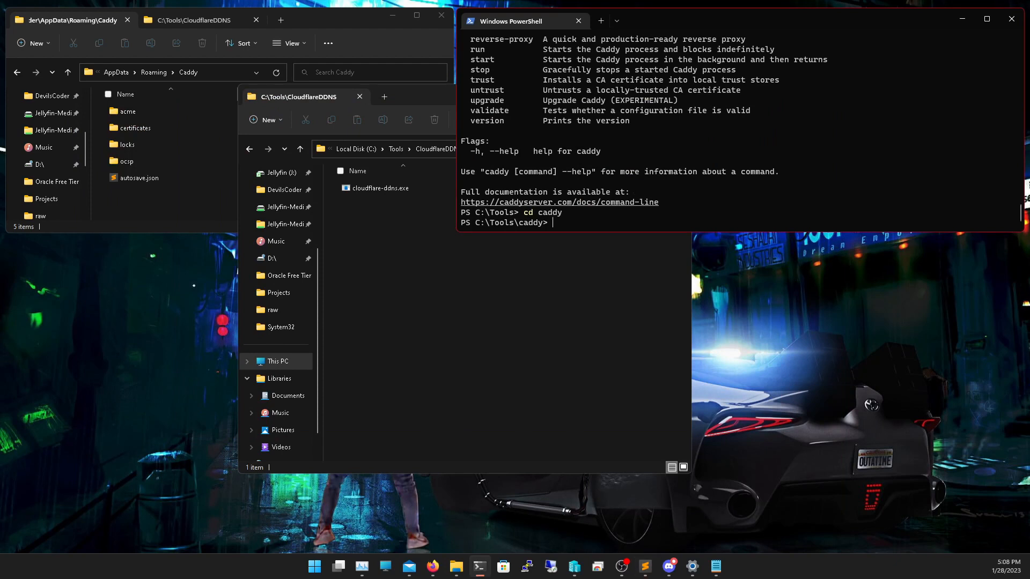
{"action": "type", "text": "caddy rub"}
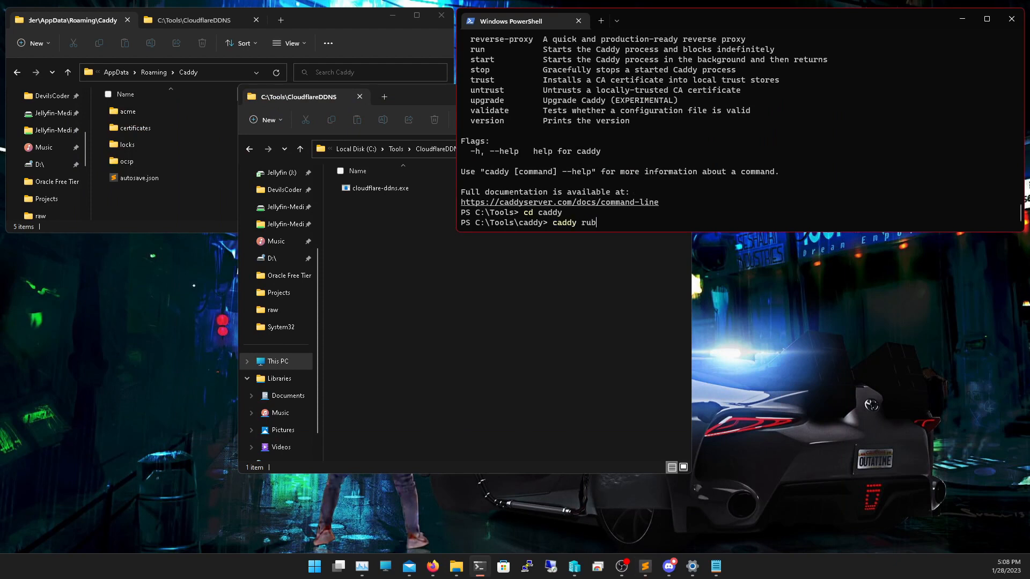
{"action": "key", "text": "Backspace"}
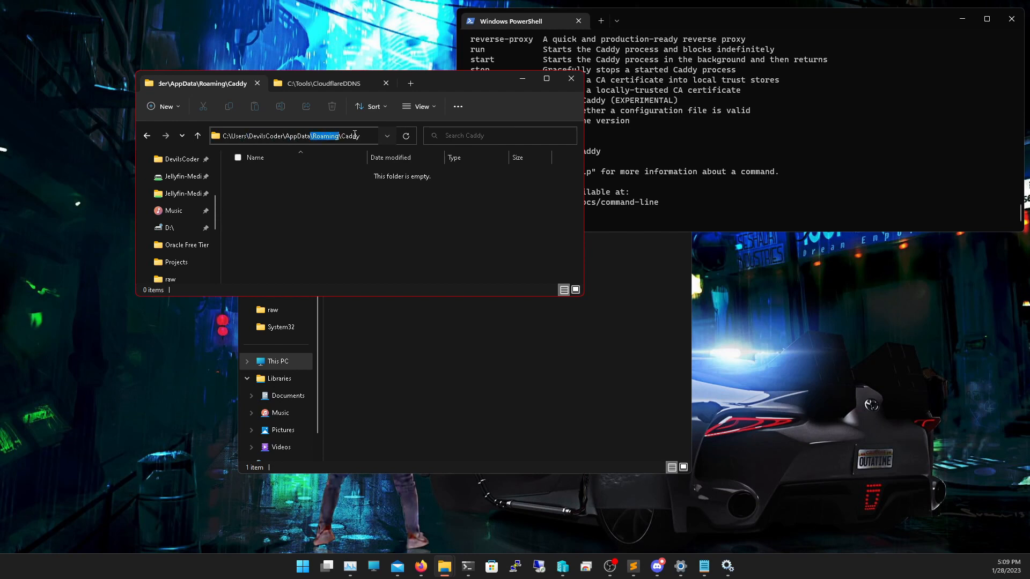
- Check the empty Caddy AppData\Roaming folder's path in the Explorer address bar
{"action": "left_click", "coordinate": [361, 136]}
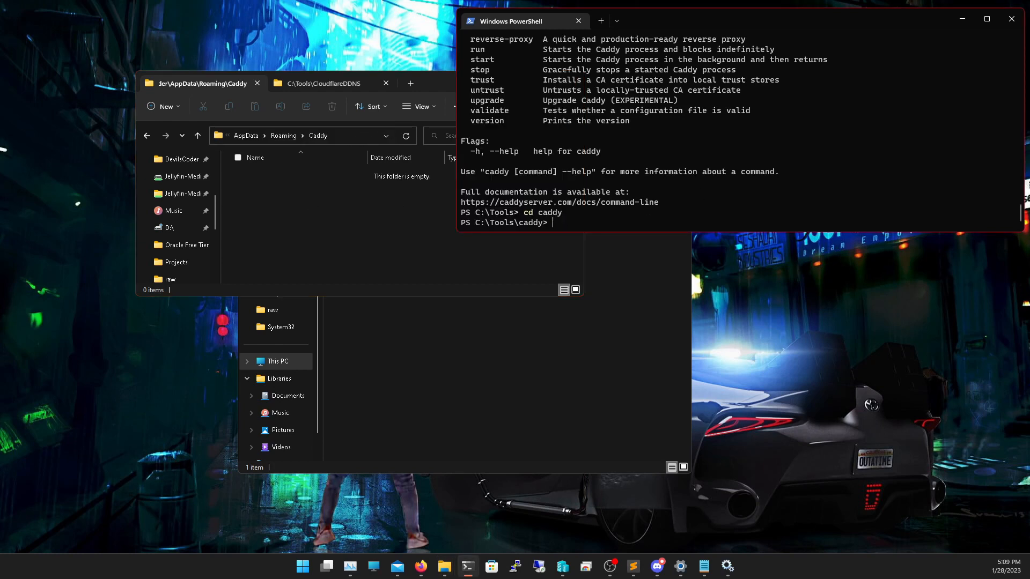
- Enter ./caddy run --config Caddyfile to start Caddy and obtain the TLS certificate
{"action": "type", "text": "./."}
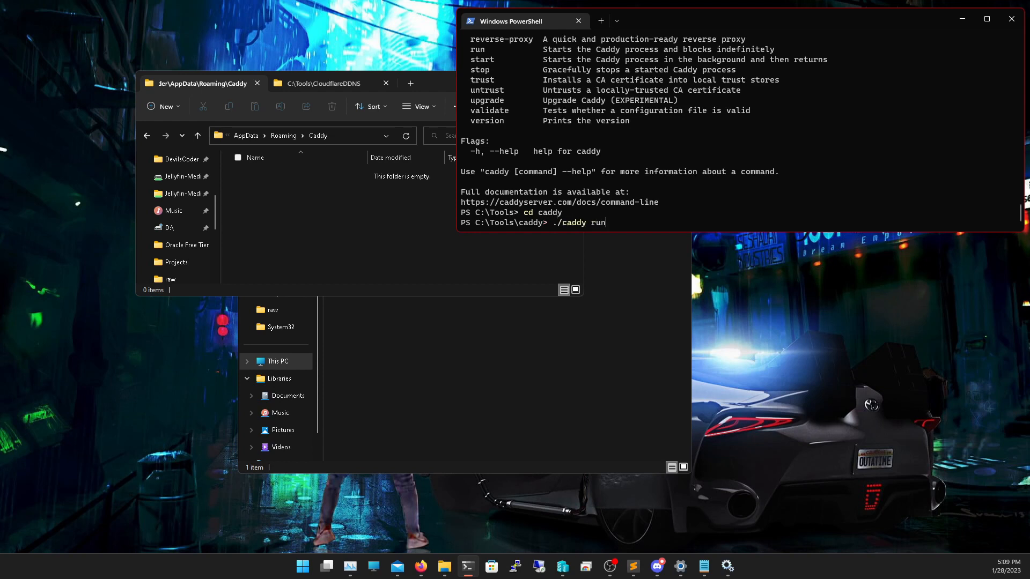
{"action": "type", "text": "--con"}
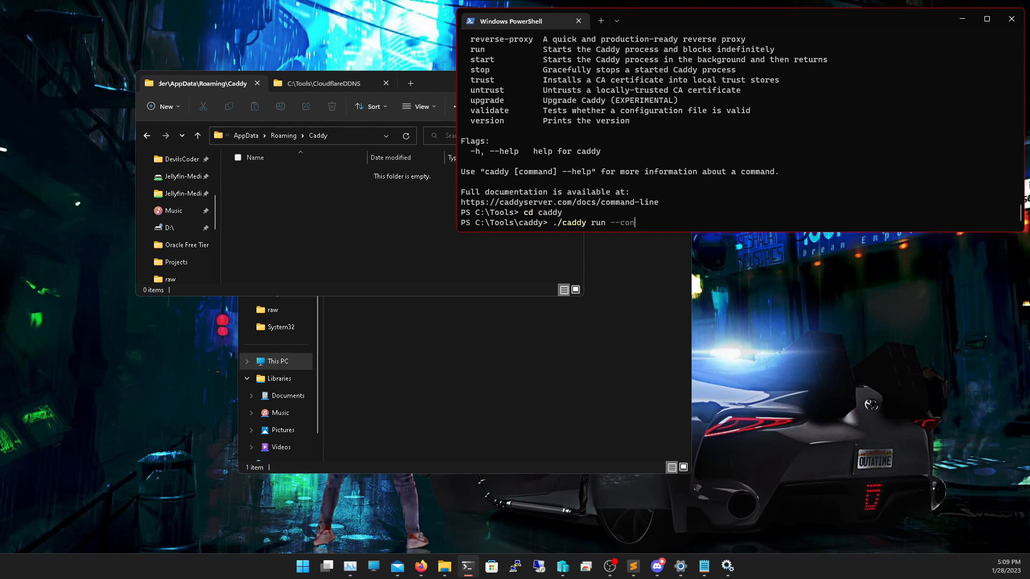
{"action": "type", "text": "fig"}
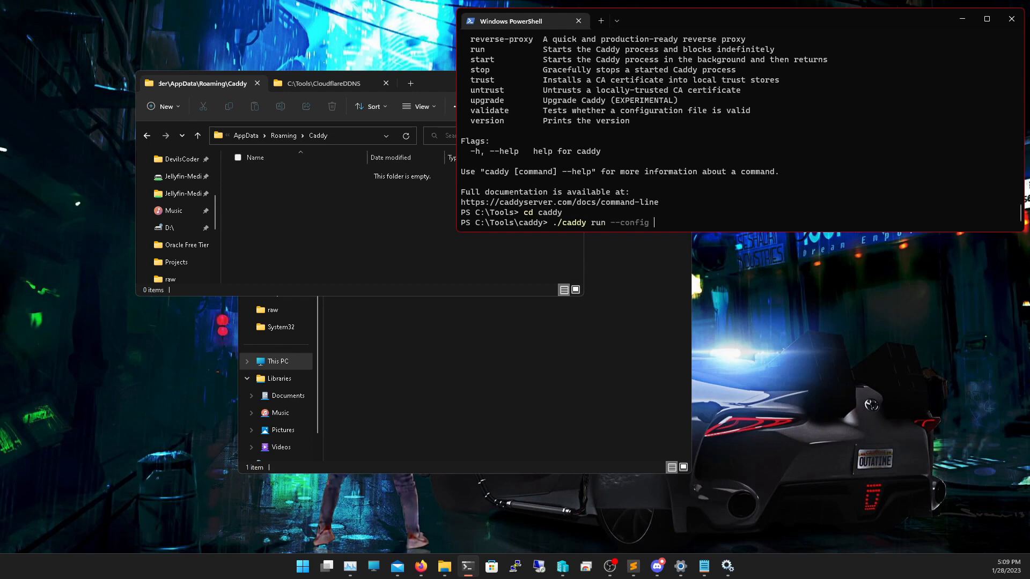
{"action": "type", "text": "Caddyfile"}
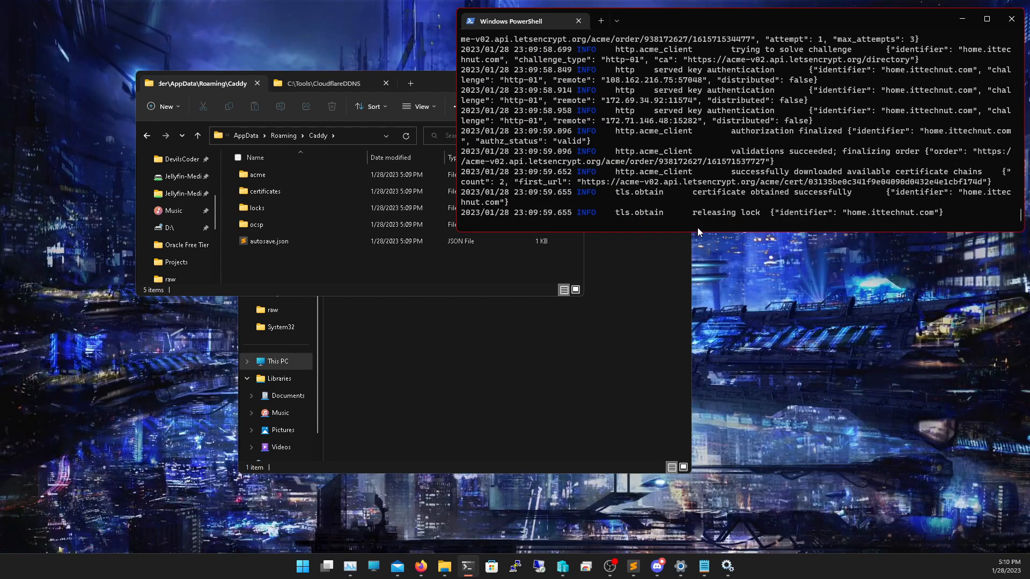
{"action": "mouse_move", "coordinate": [668, 216]}
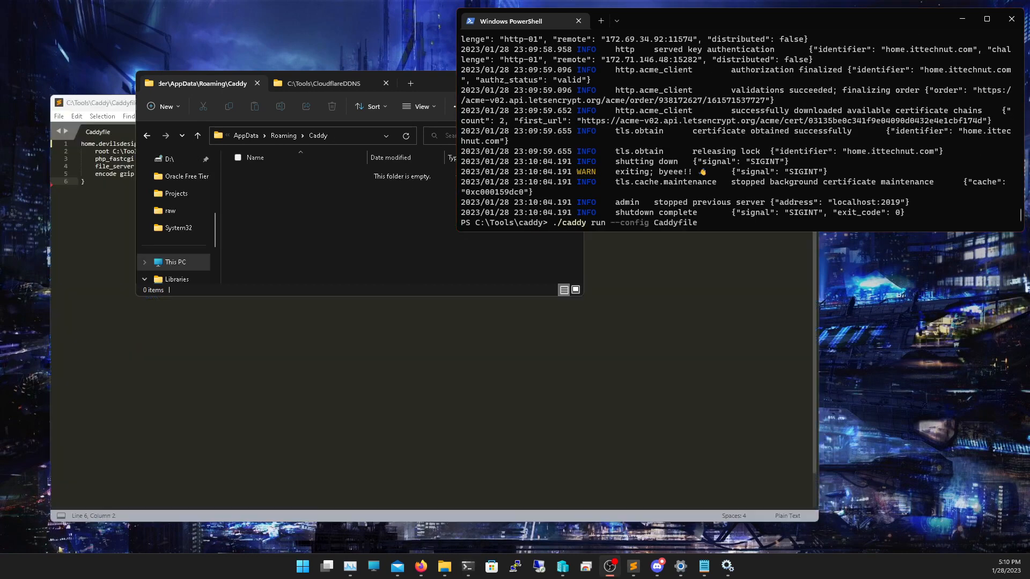
{"action": "mouse_move", "coordinate": [806, 152]}
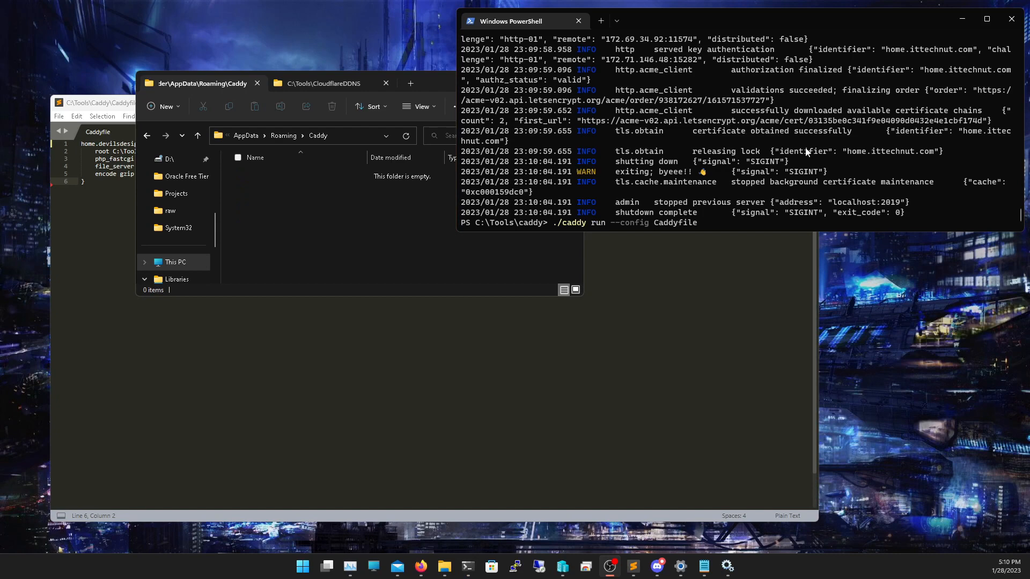
{"action": "mouse_move", "coordinate": [755, 149]}
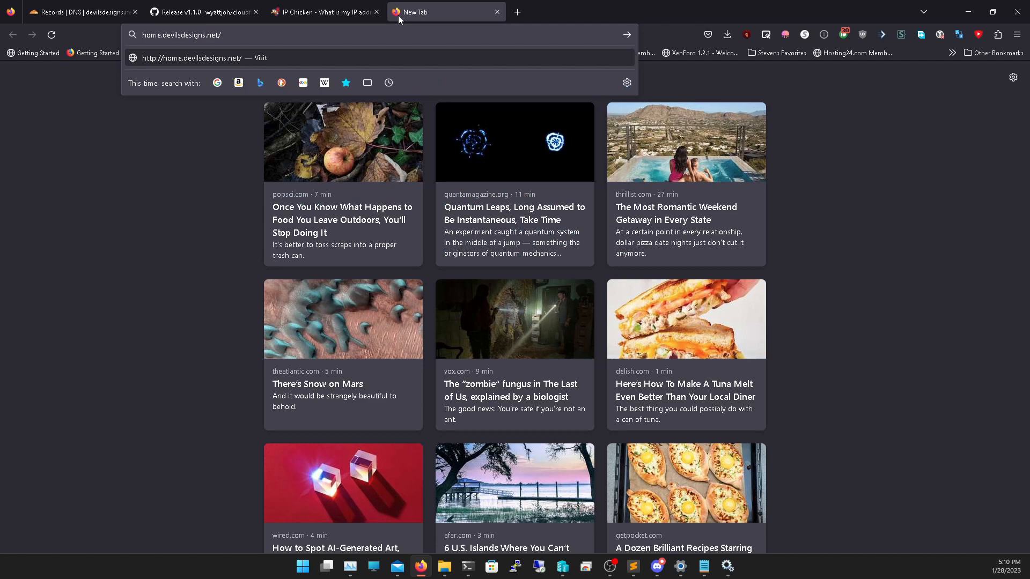
- Load home.devilsdesigns.net in the new tab and scroll the unstyled ITTechNut Services page
{"action": "key", "text": "Return"}
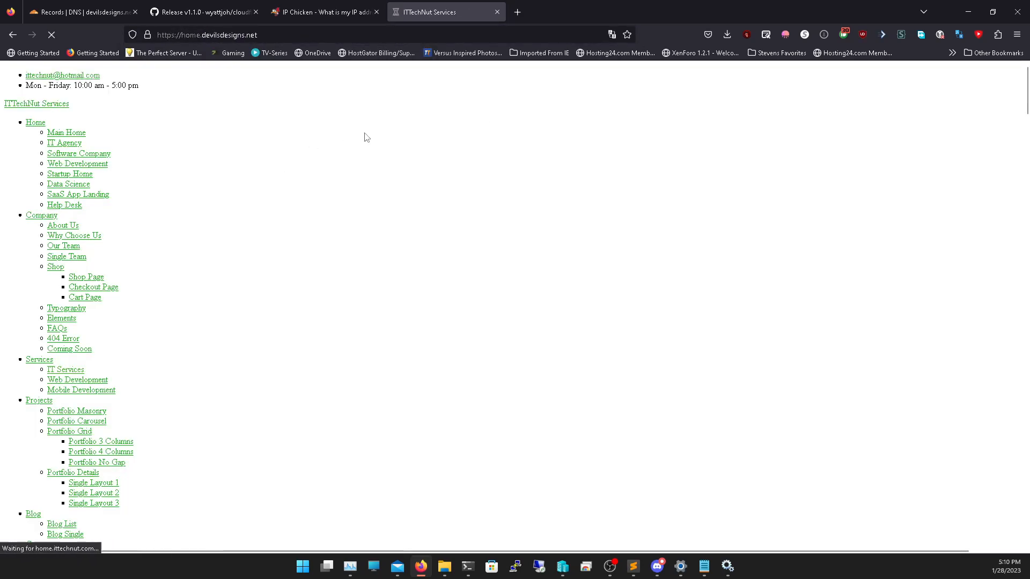
{"action": "scroll", "scroll_direction": "down", "scroll_amount": 3}
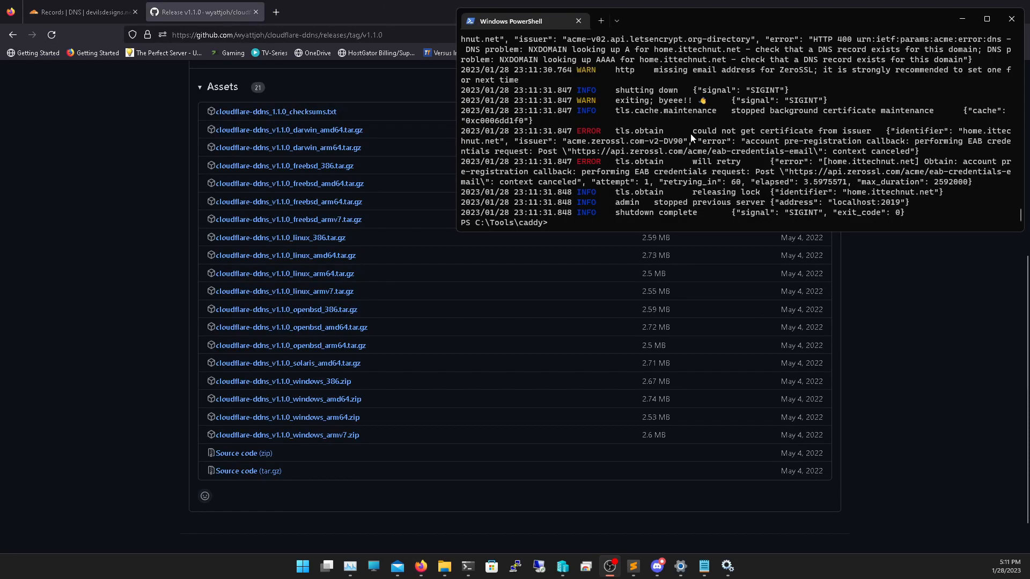
{"action": "mouse_move", "coordinate": [627, 243]}
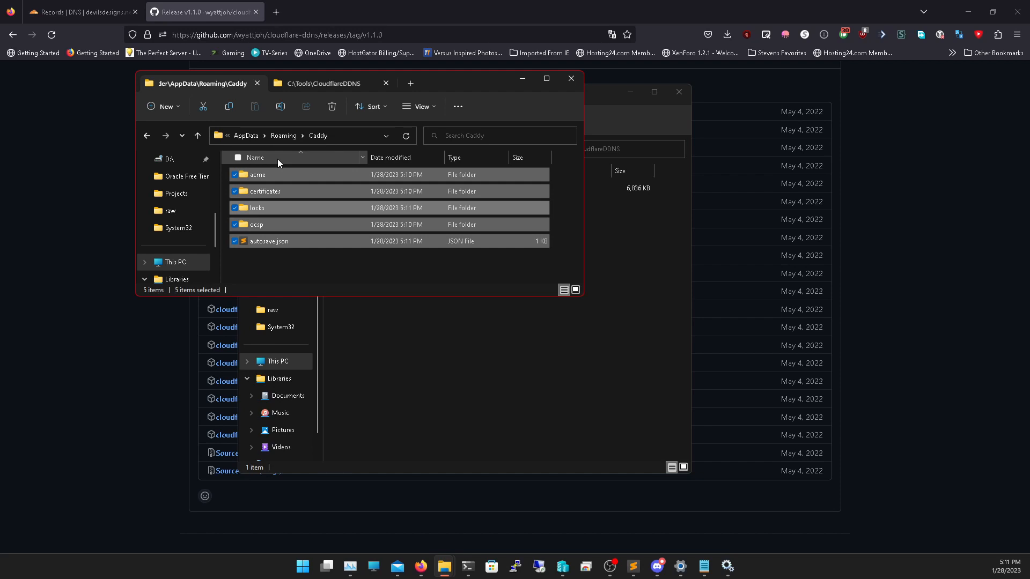
- Delete acme, certificates, locks, ocsp and autosave.json from the Caddy AppData folder
{"action": "left_click", "coordinate": [331, 106]}
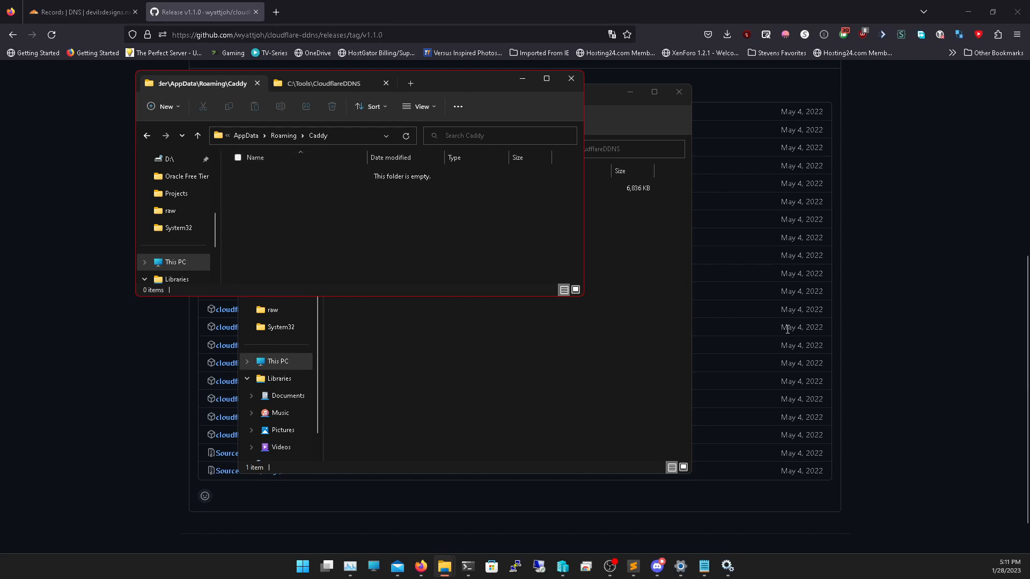
{"action": "mouse_move", "coordinate": [646, 563]}
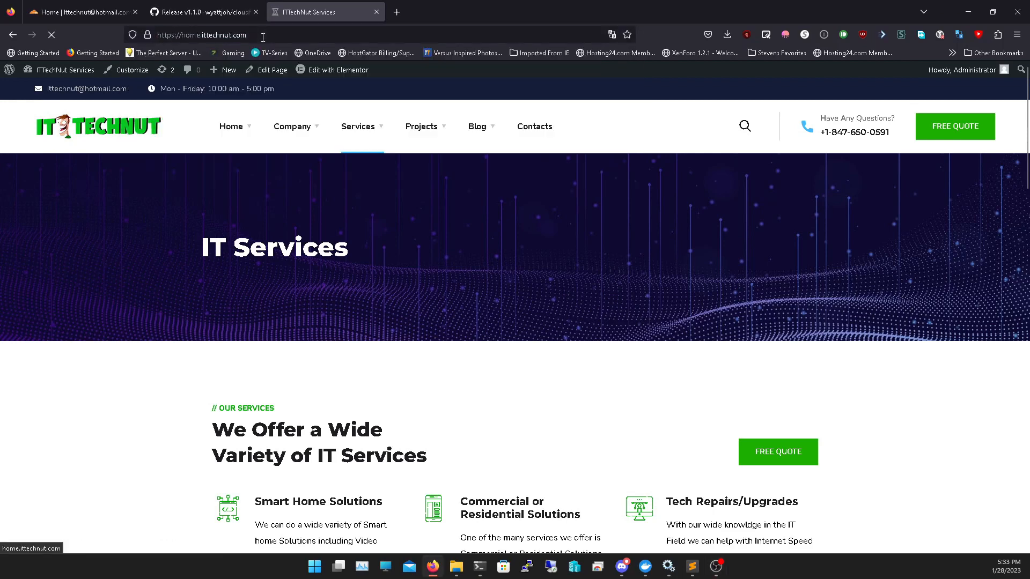
- Reload home.ittechnut.com to show the styled ITTechNut WordPress IT Services page
{"action": "left_click", "coordinate": [51, 34]}
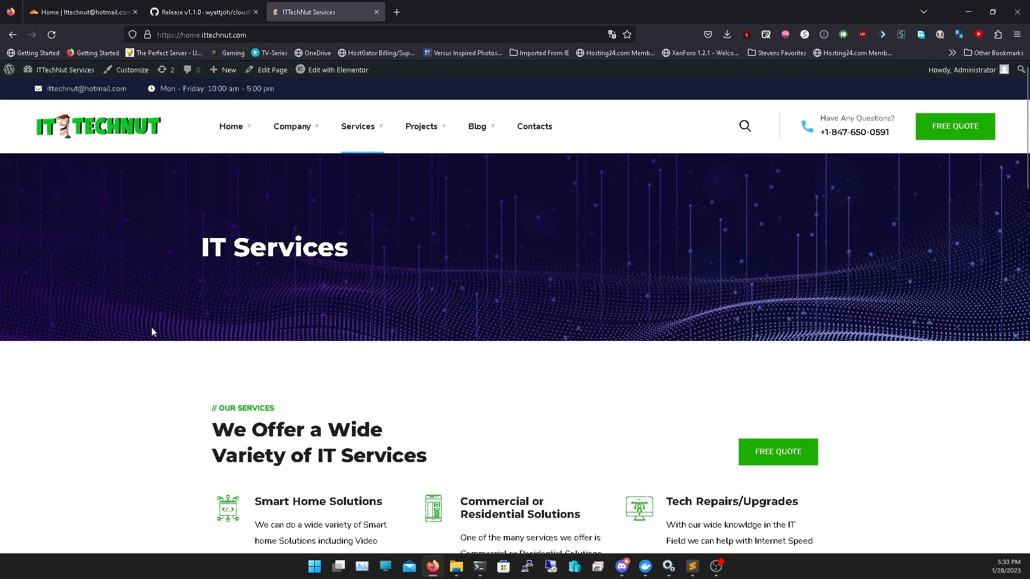
{"action": "mouse_move", "coordinate": [427, 159]}
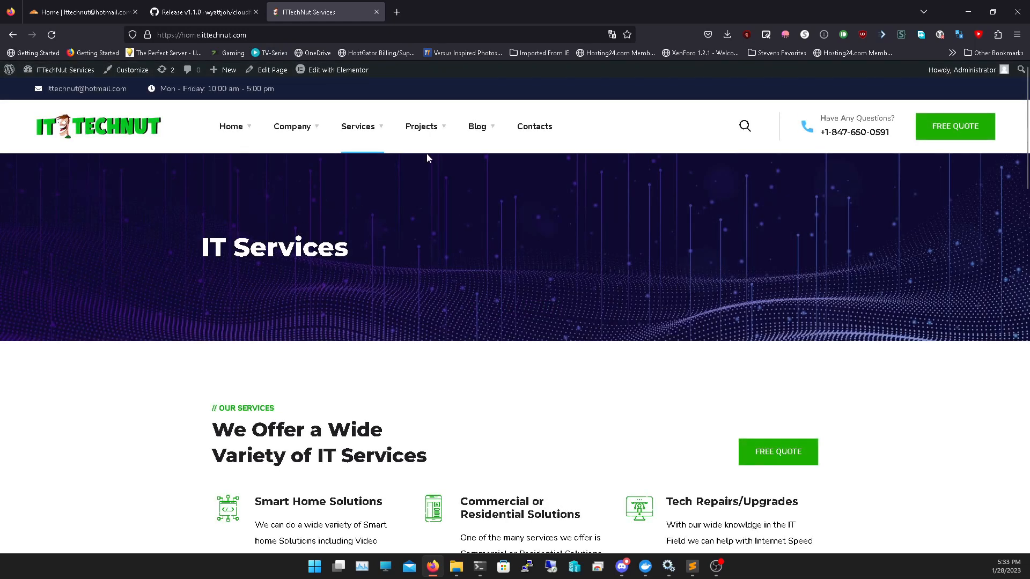